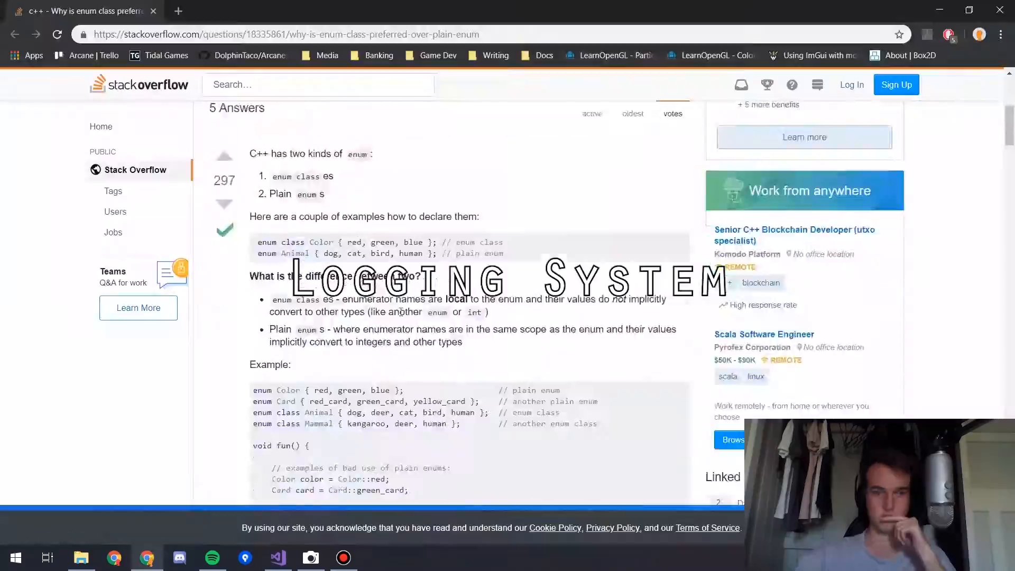
Bring up Visual Studio and show arcane.cpp's init code, briefly viewing renderer.cpp.
click(277, 557)
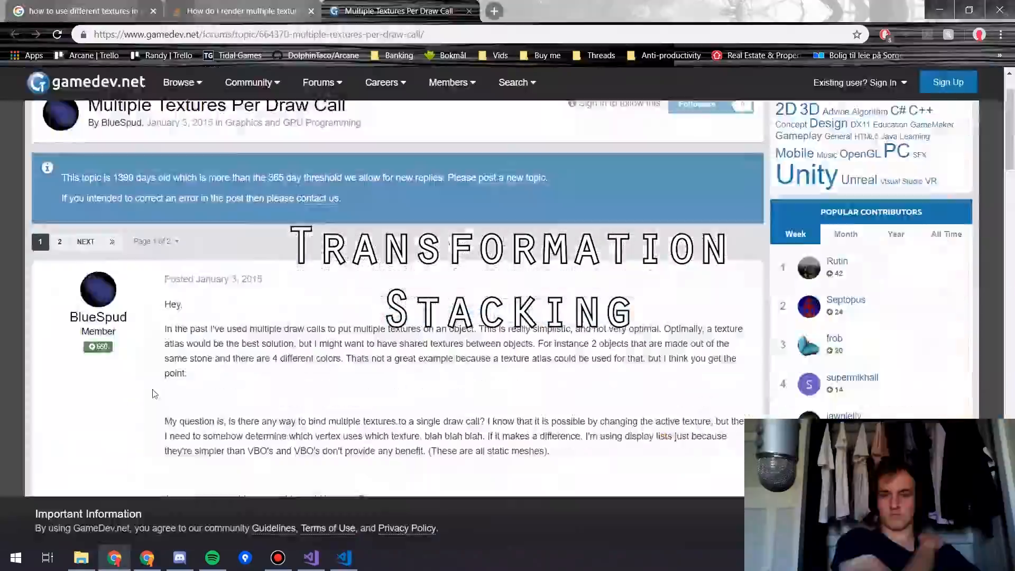
click(277, 557)
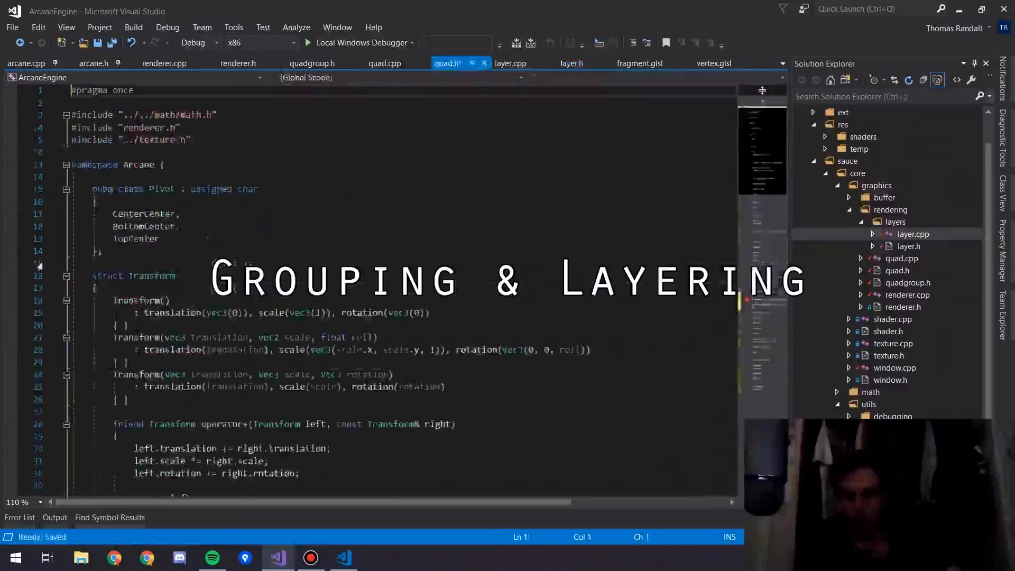
click(173, 63)
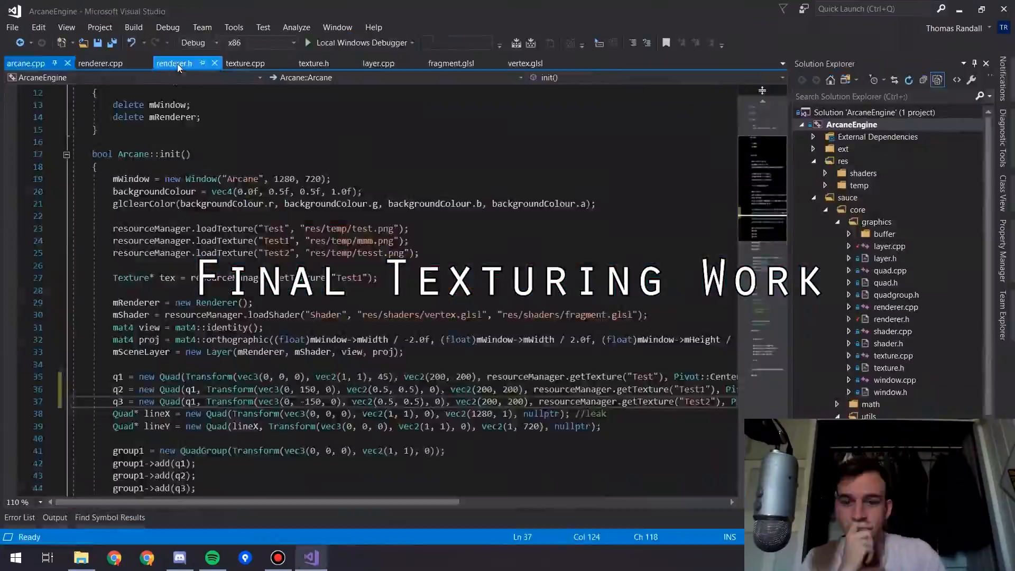
click(101, 63)
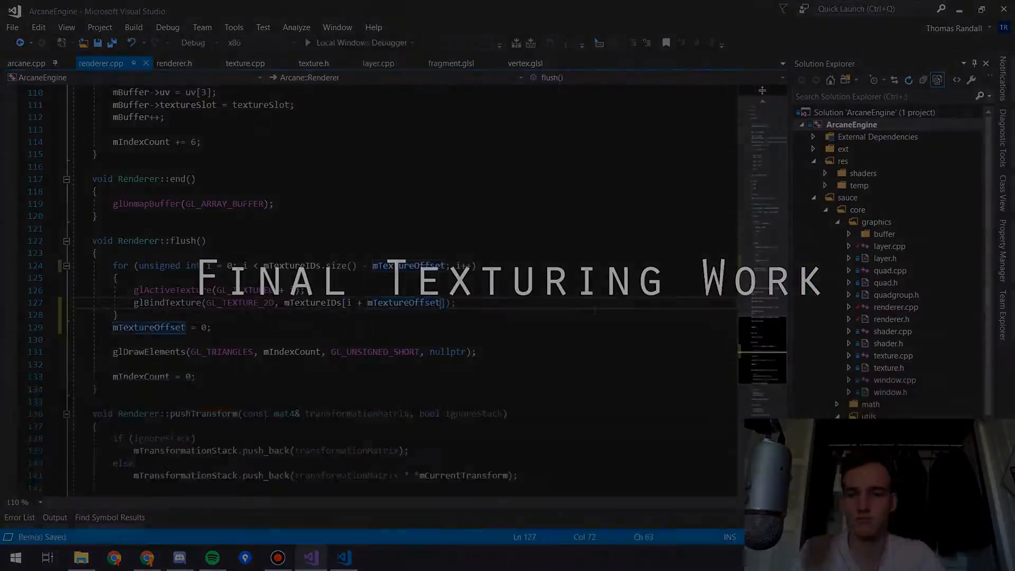
click(25, 62)
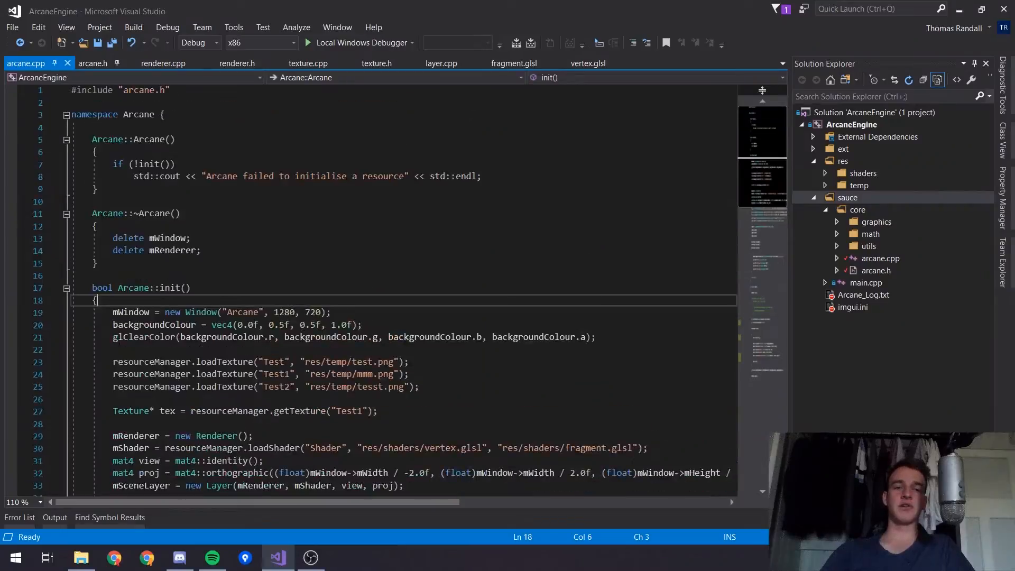
Scroll down through arcane.cpp's quad setup code.
scroll(down, 3)
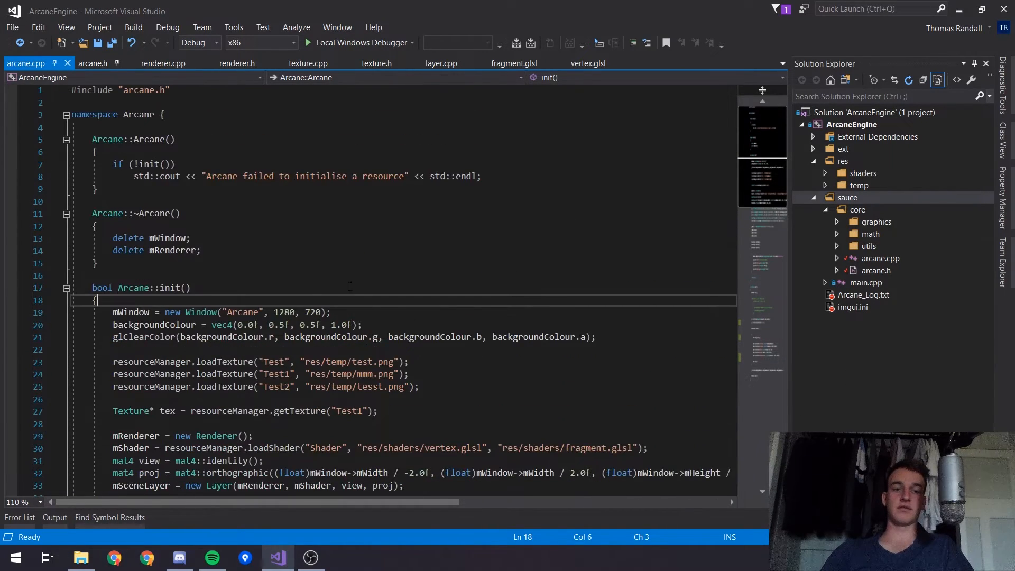
scroll(down, 3)
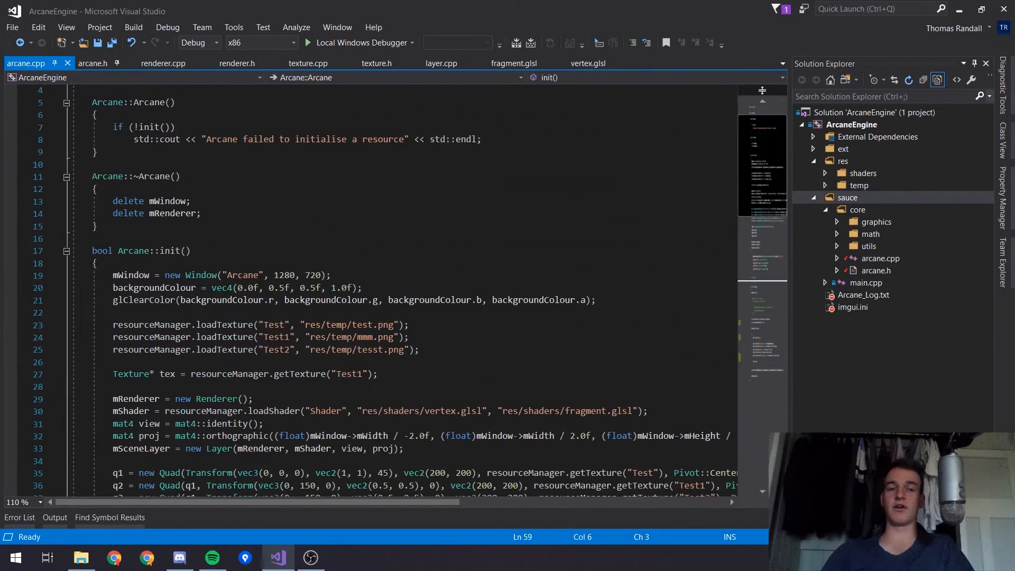
scroll(down, 3)
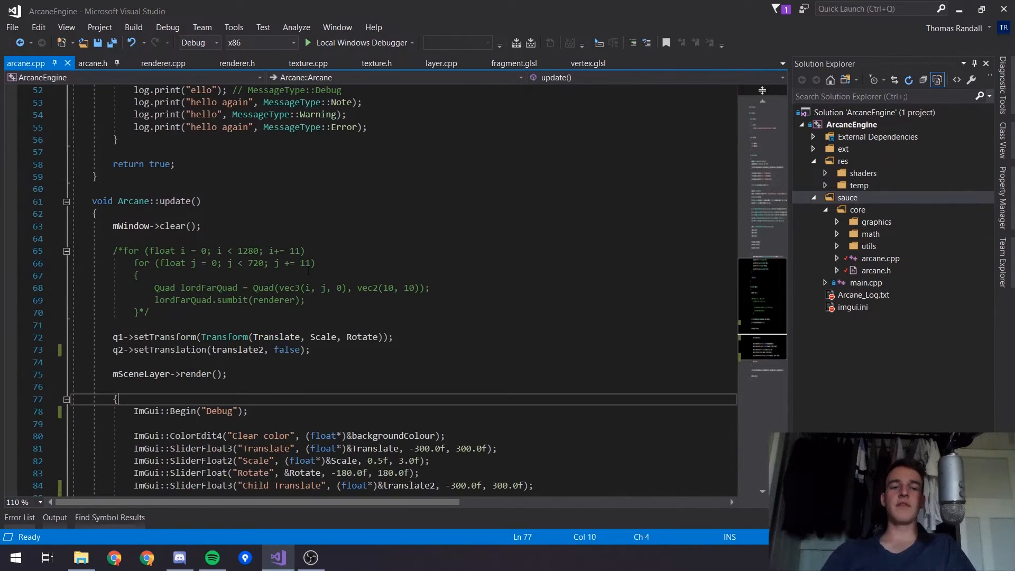
scroll(down, 3)
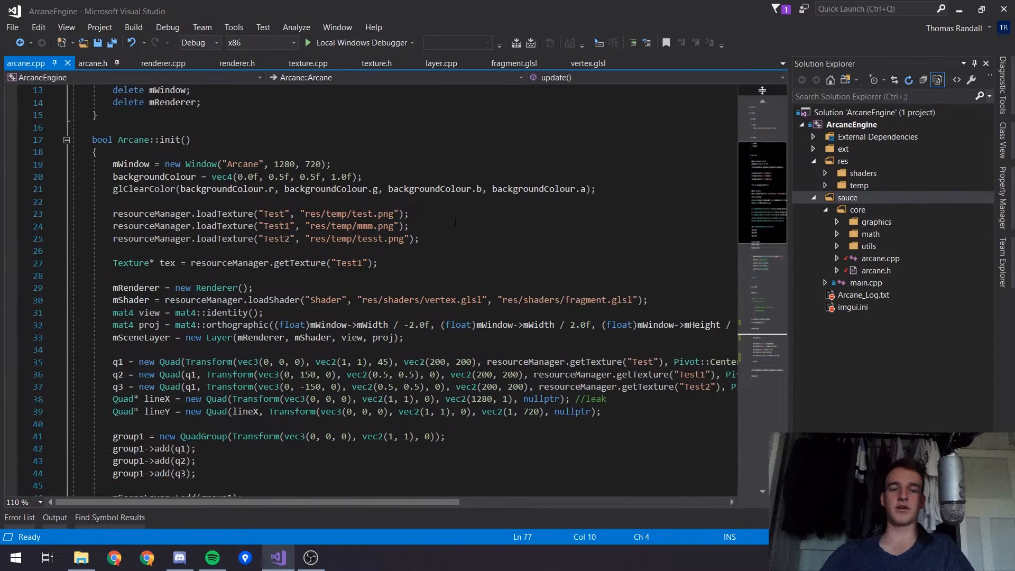
scroll(down, 3)
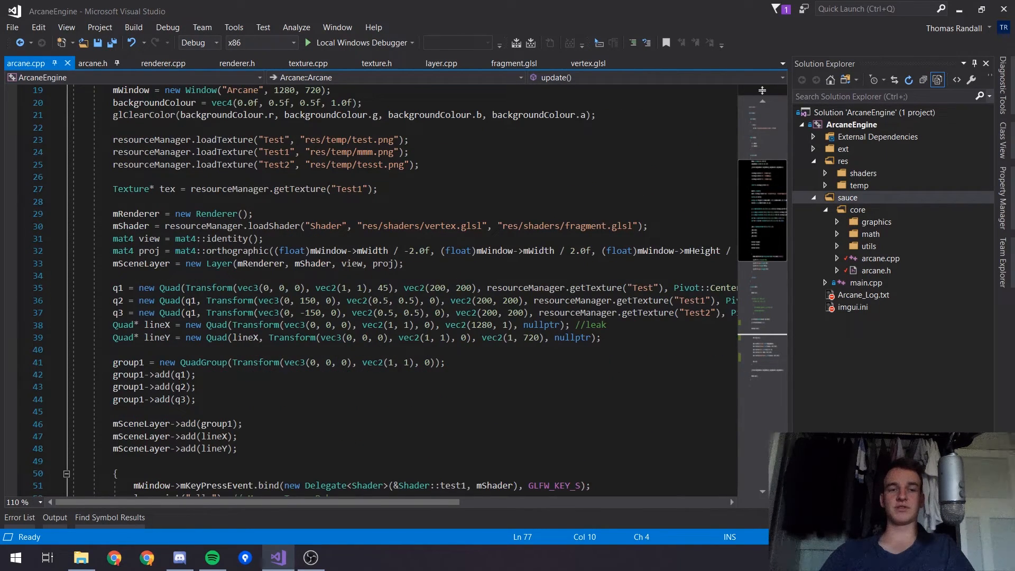
Look over the renderer.h declaration and renderer.cpp implementation, returning to arcane.cpp between.
click(161, 63)
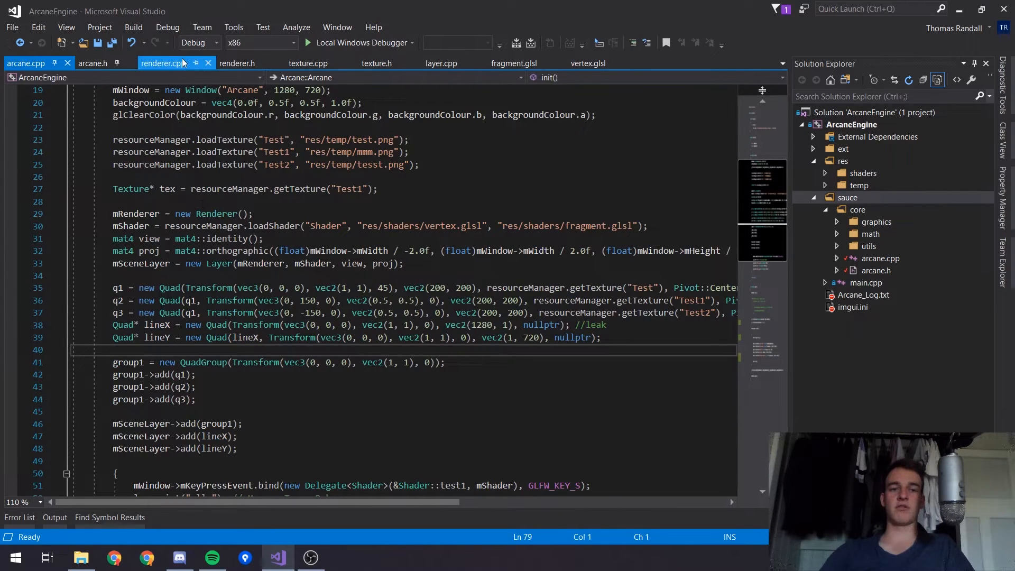
click(237, 63)
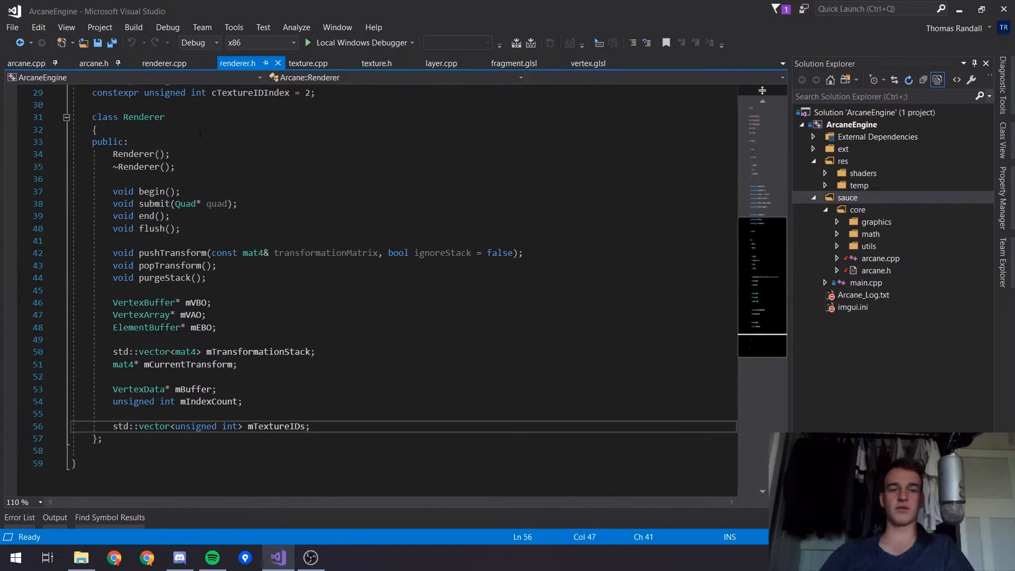
click(25, 63)
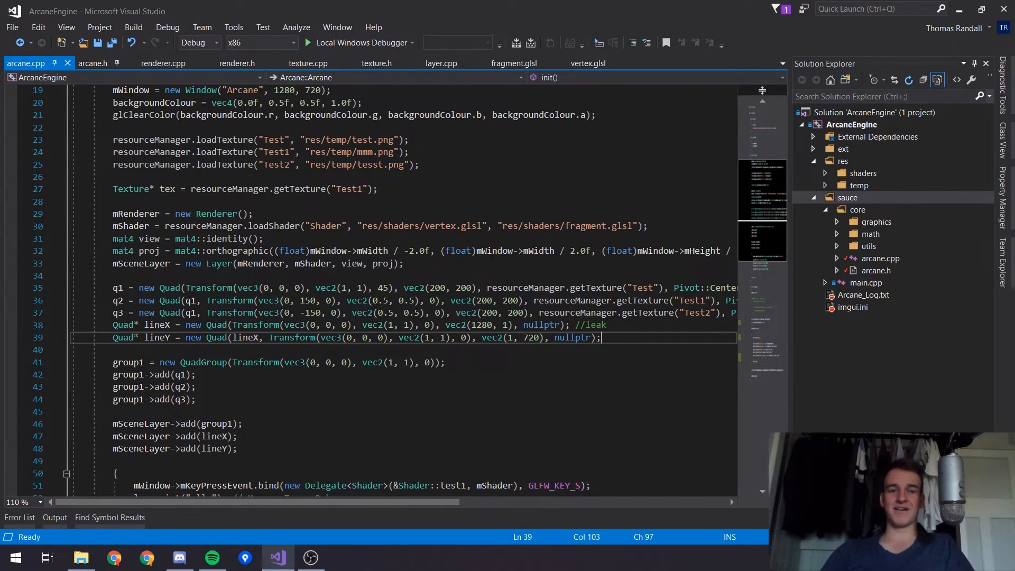
click(164, 63)
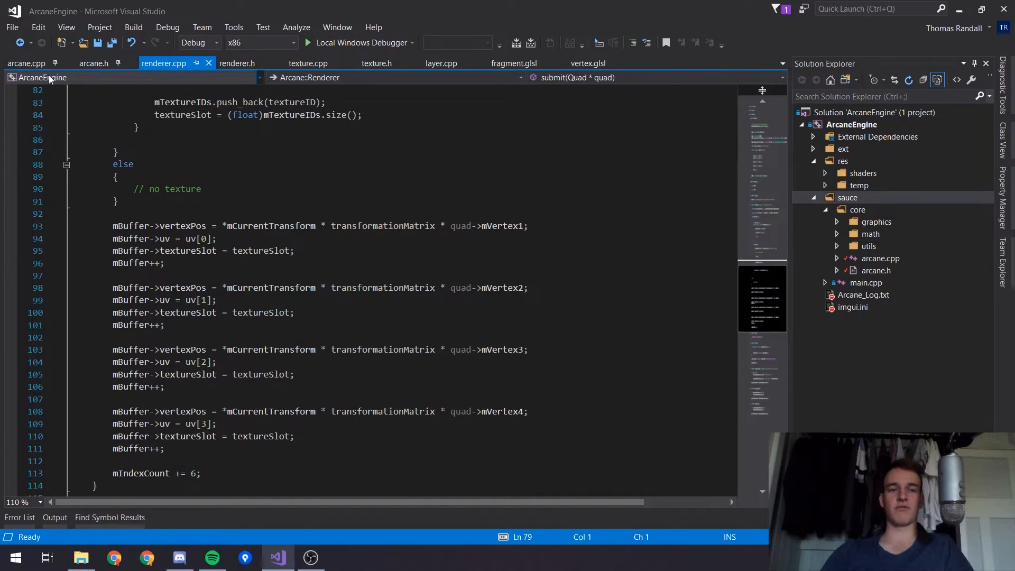
click(26, 63)
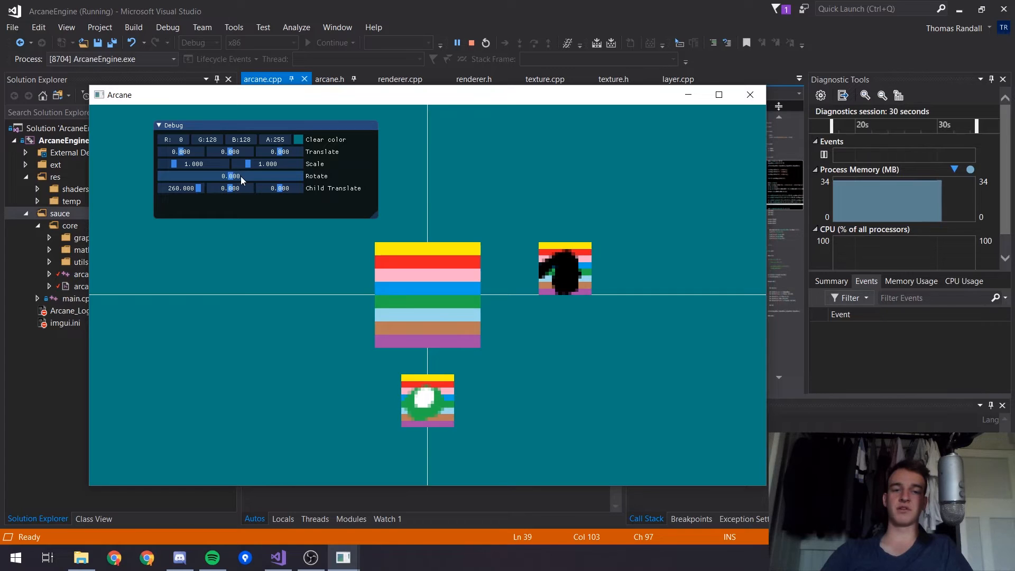
Rotate the quad group in the running demo between about 93 and -45 degrees.
drag(230, 175, 262, 176)
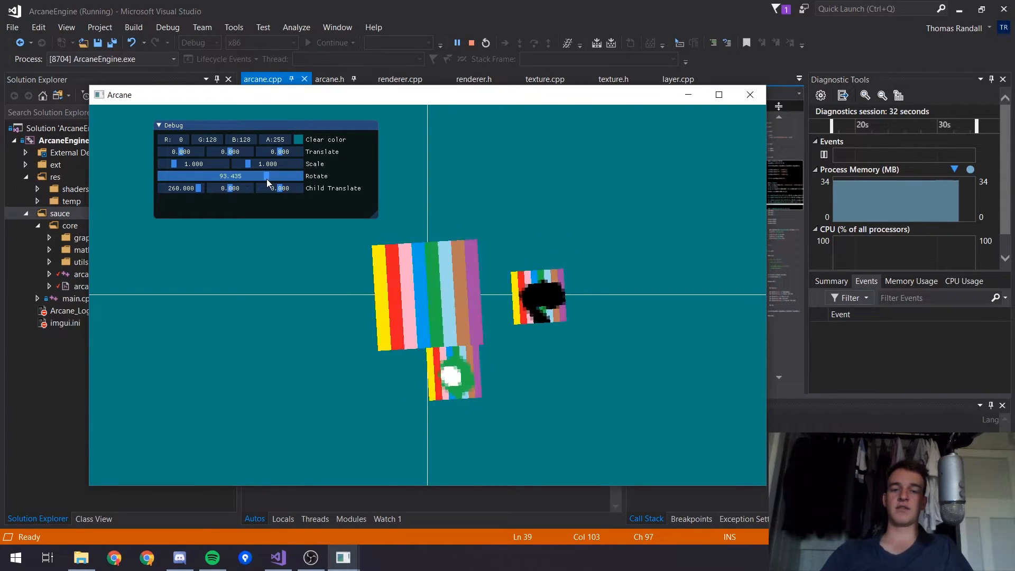
drag(266, 175, 249, 176)
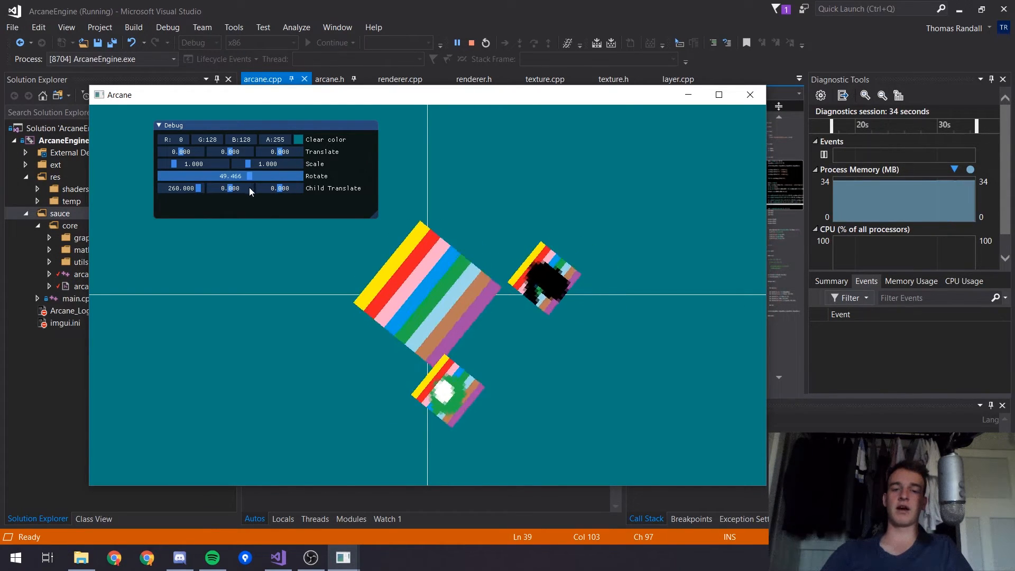
drag(249, 176, 227, 176)
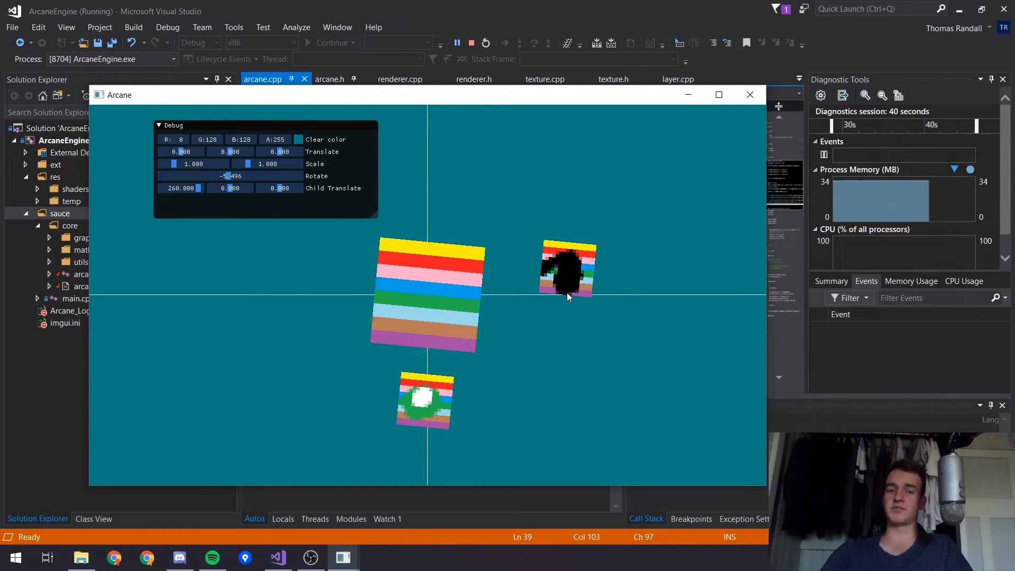
drag(207, 175, 233, 176)
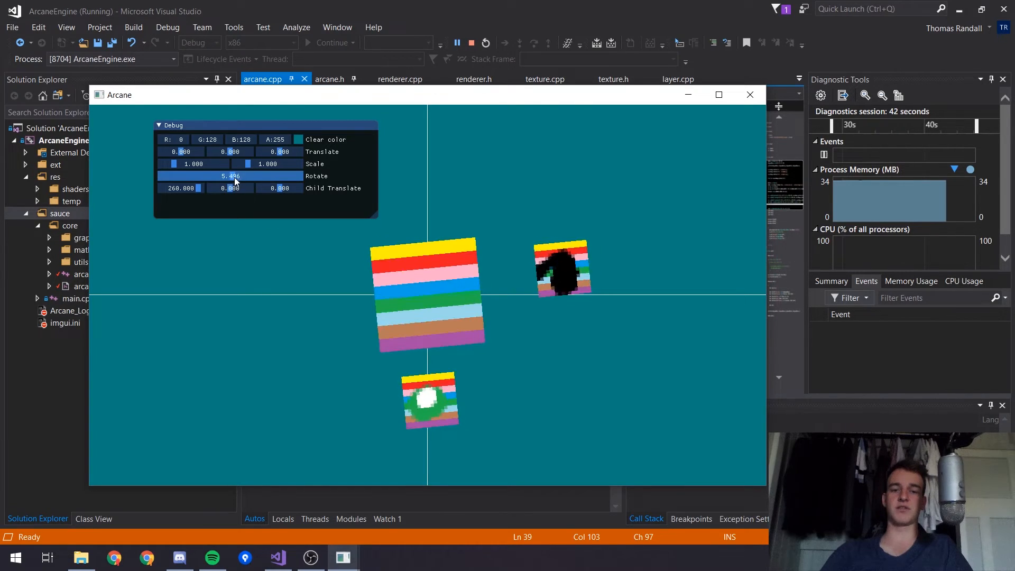
drag(234, 175, 214, 176)
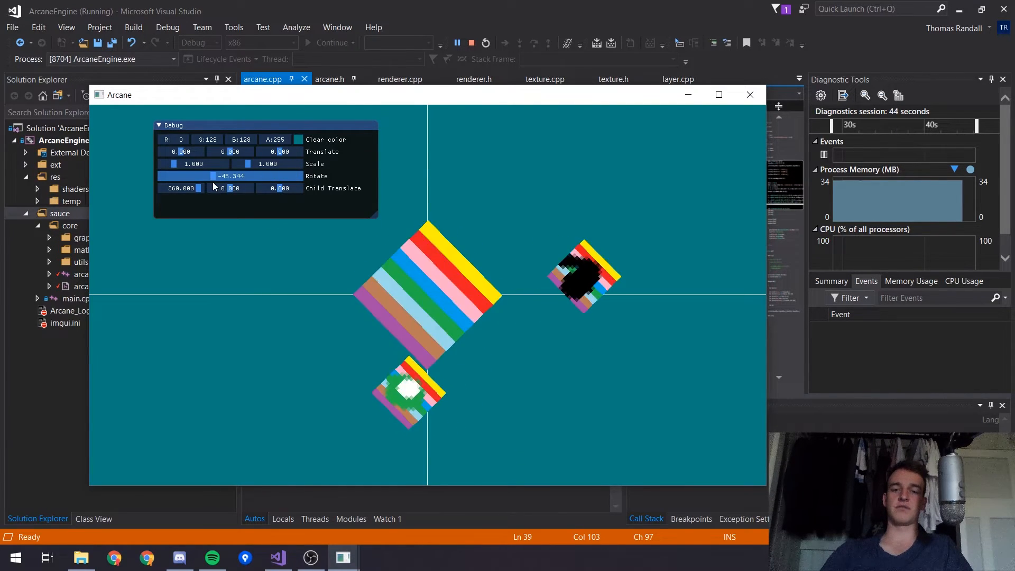
drag(227, 175, 188, 175)
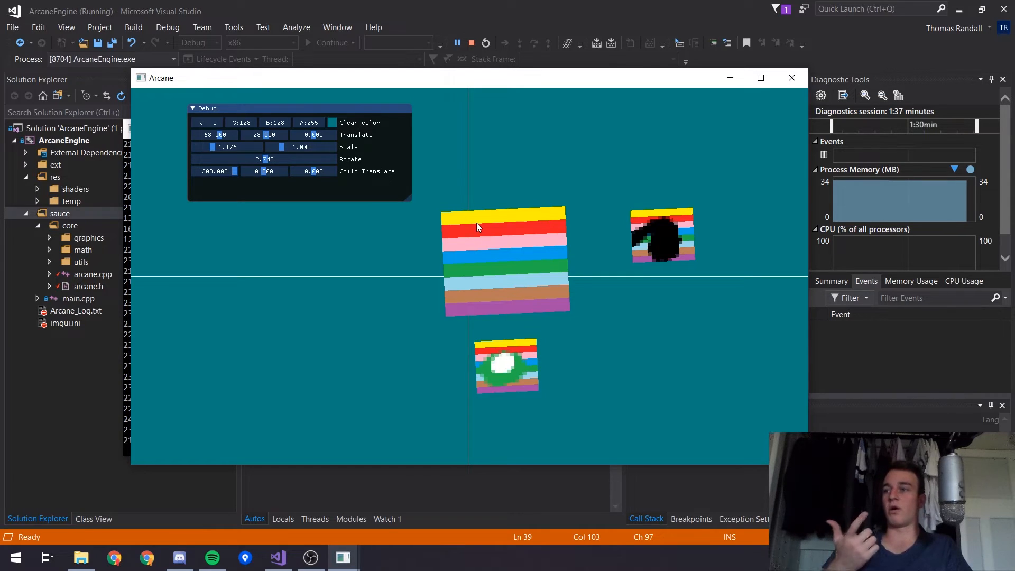
mouse_move(559, 179)
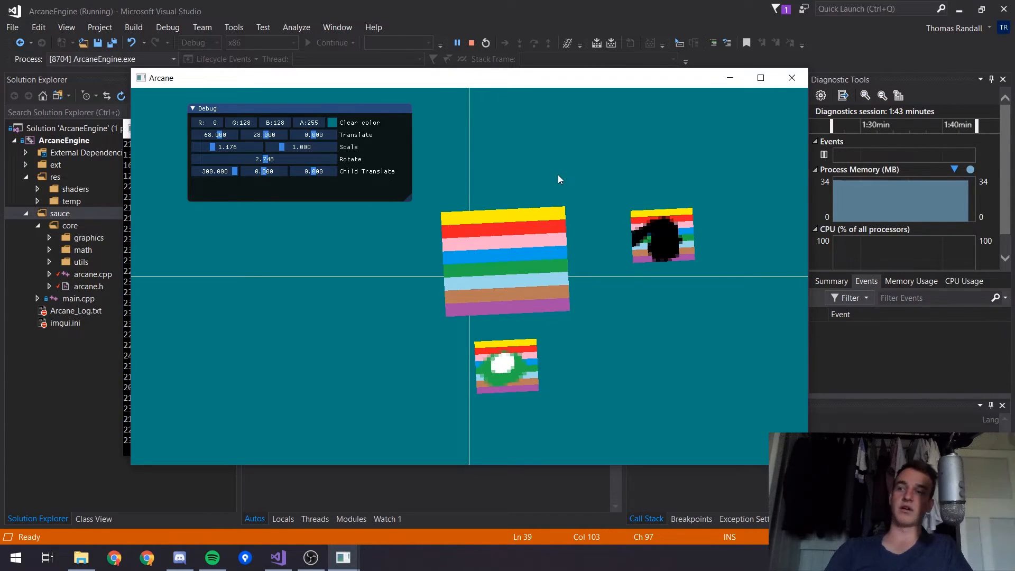
mouse_move(421, 187)
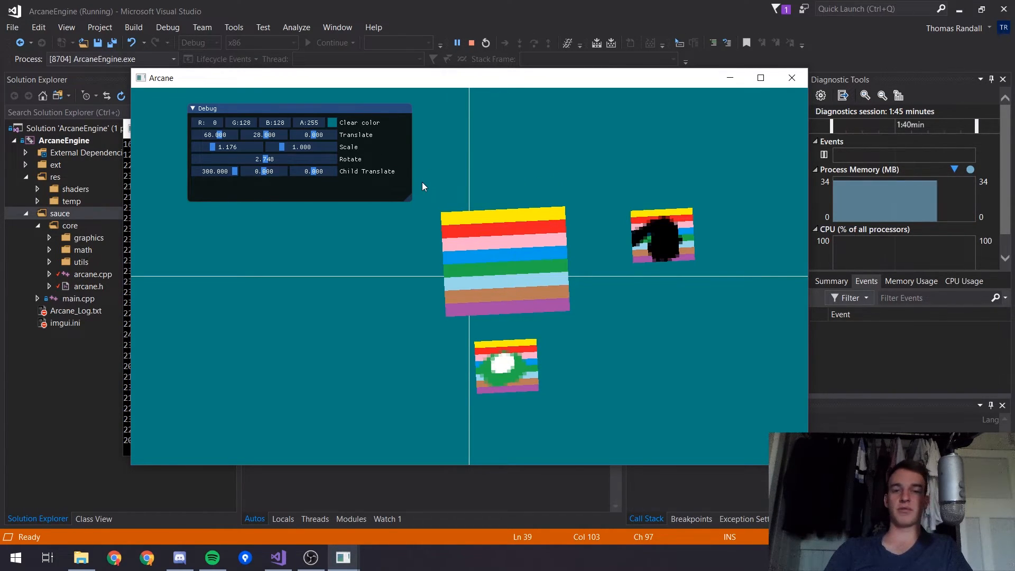
mouse_move(567, 177)
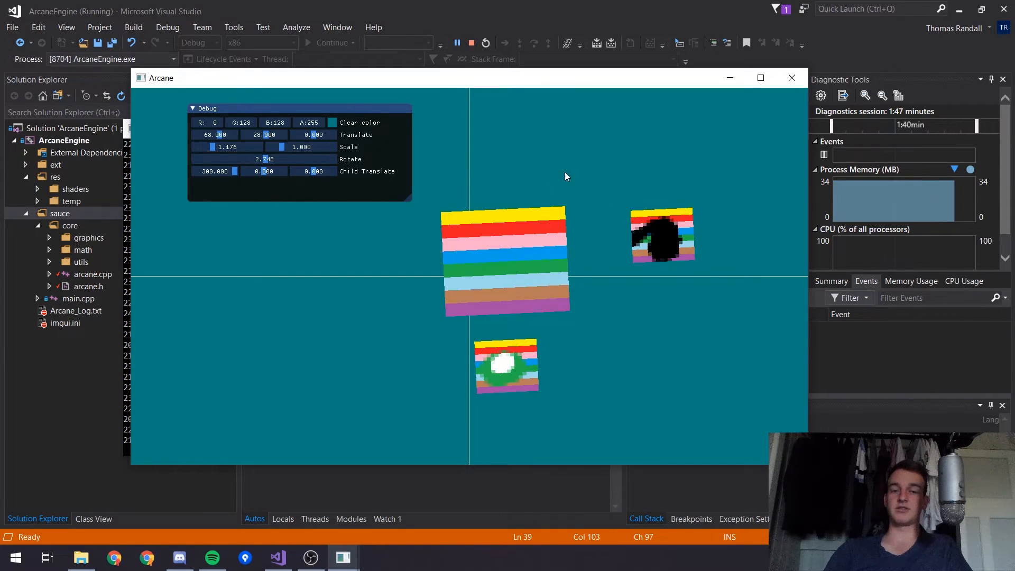
mouse_move(524, 172)
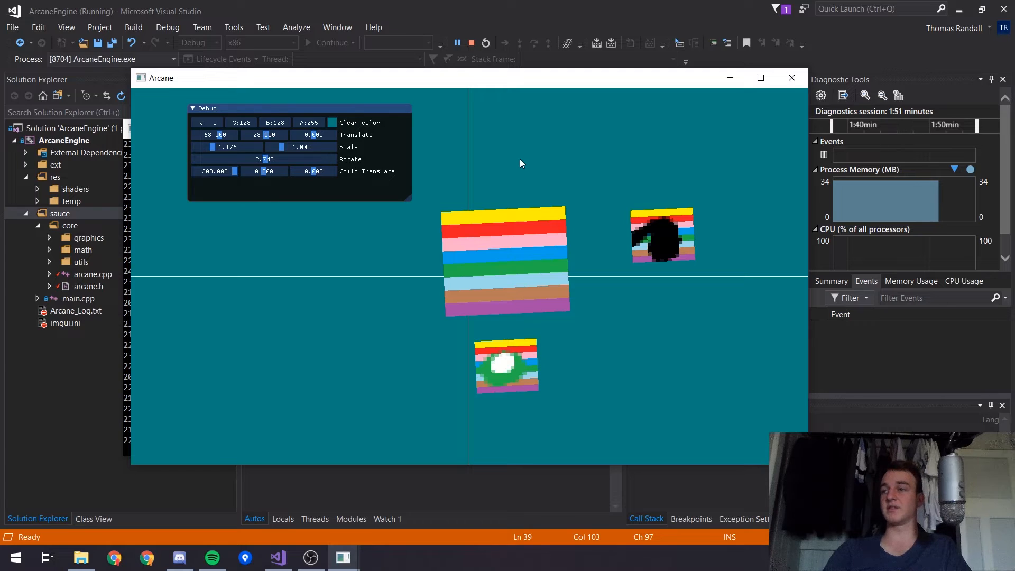
mouse_move(299, 208)
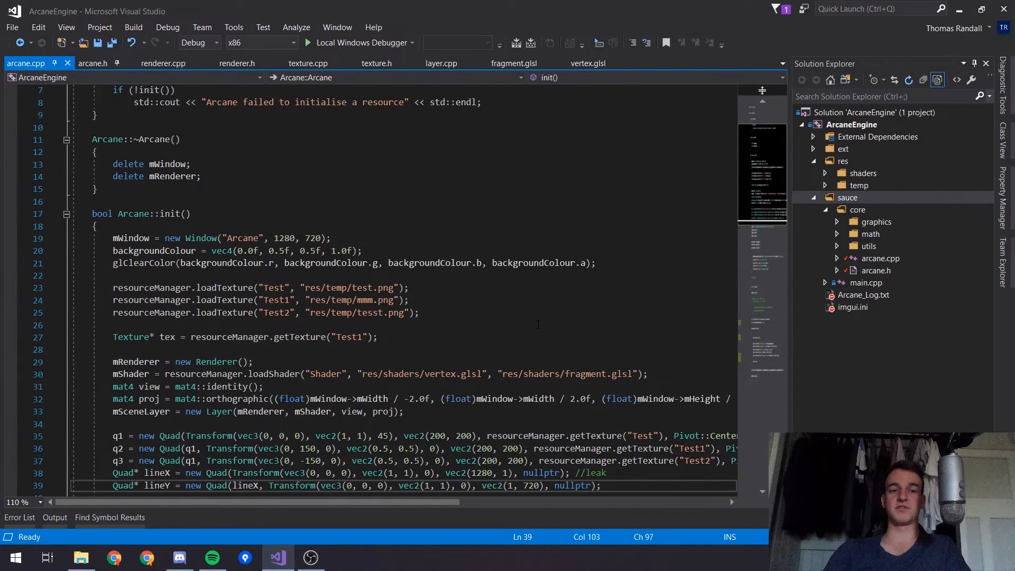
scroll(down, 3)
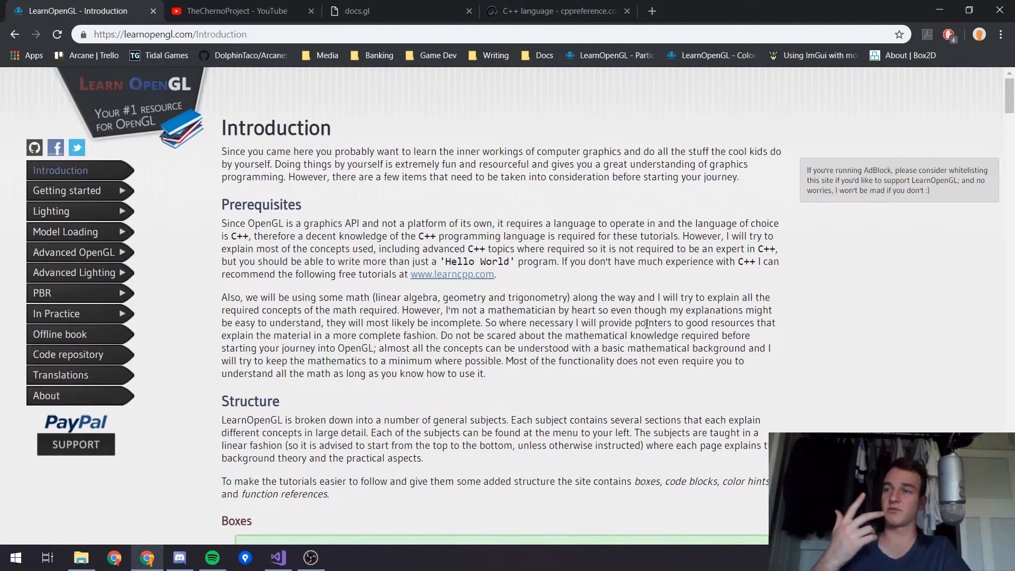
mouse_move(185, 127)
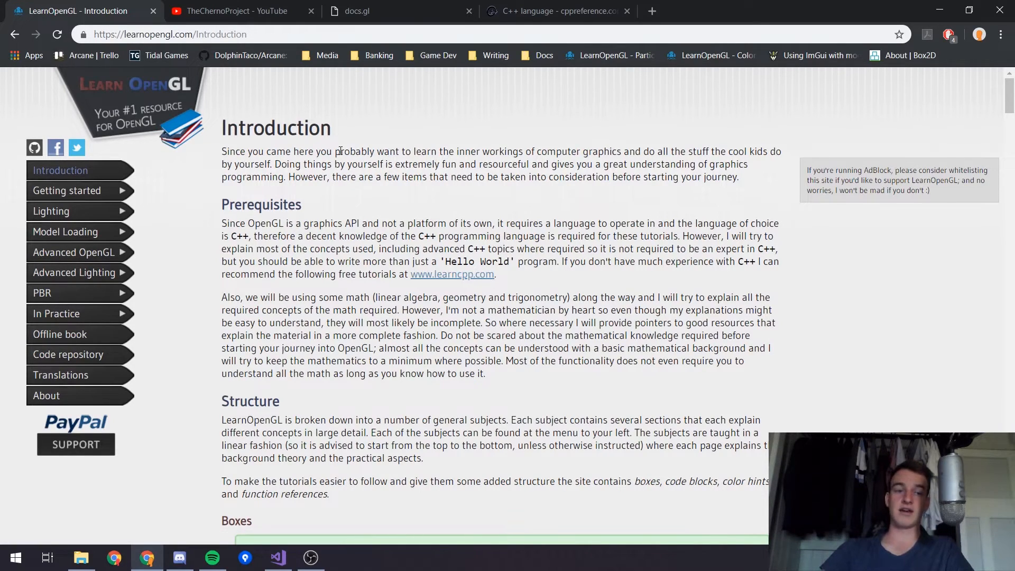
mouse_move(66, 191)
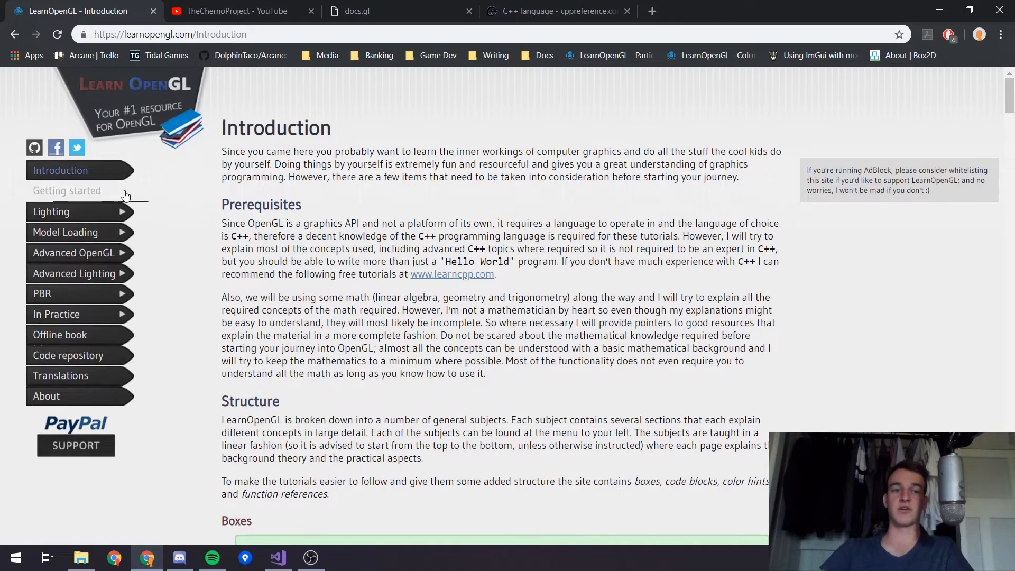
Open LearnOpenGL's Breakout lesson under In Practice > 2D Game.
click(67, 190)
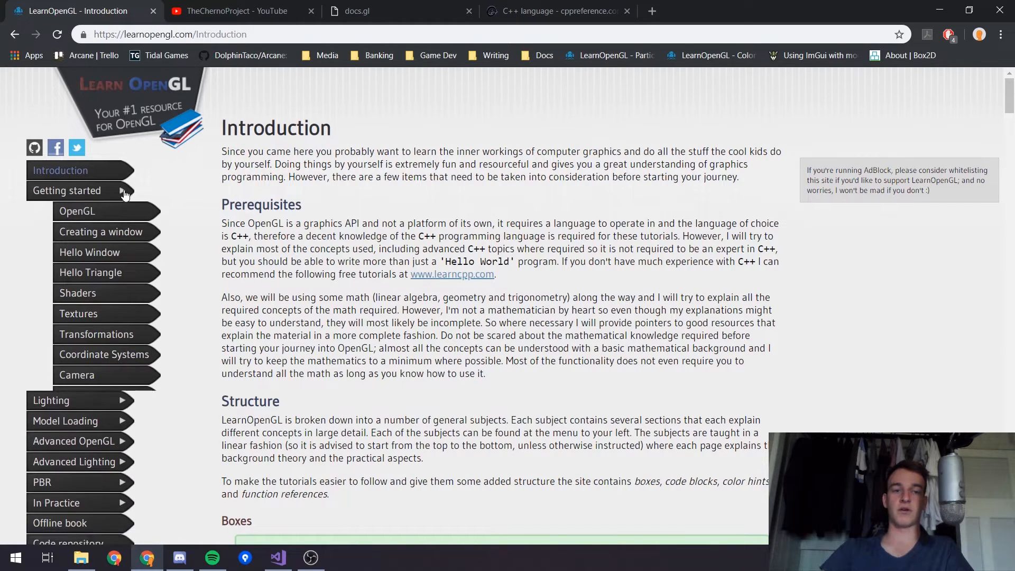
click(67, 190)
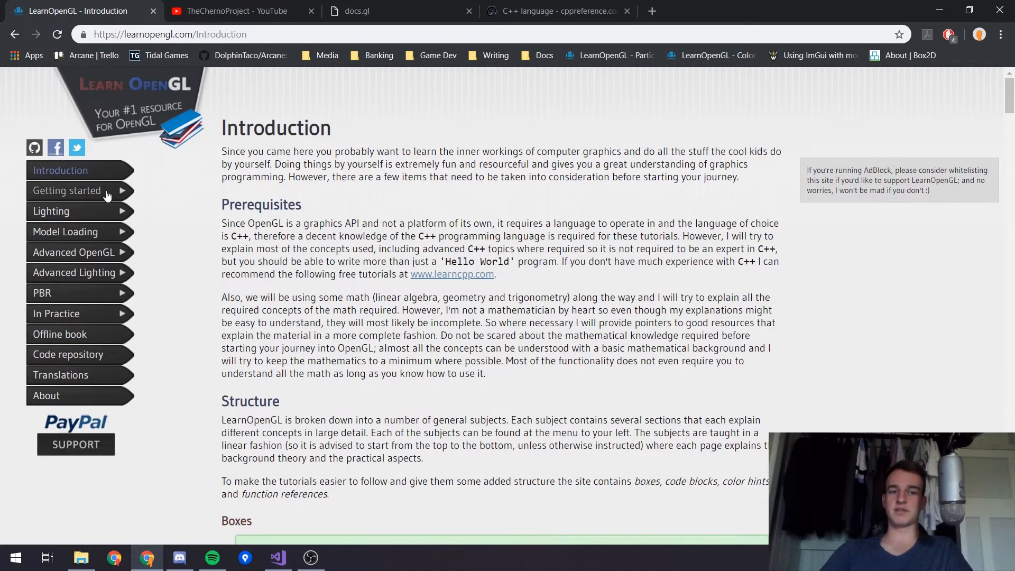
mouse_move(96, 241)
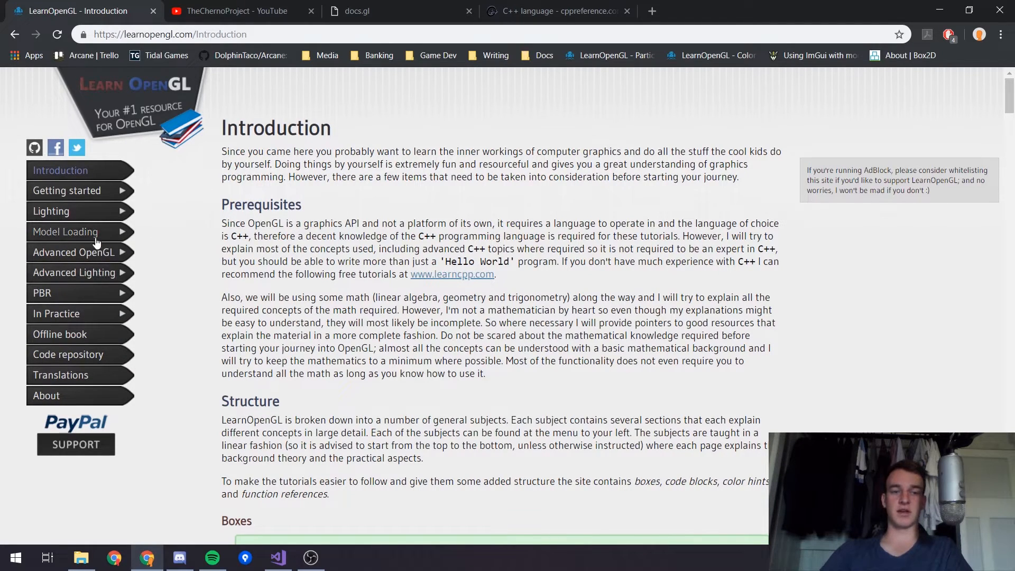
click(57, 313)
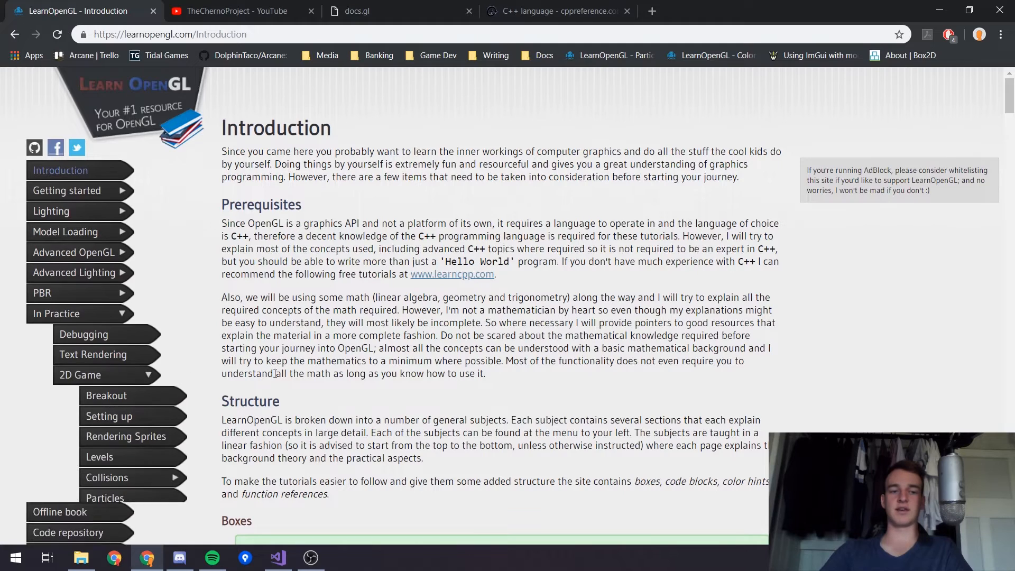
scroll(down, 3)
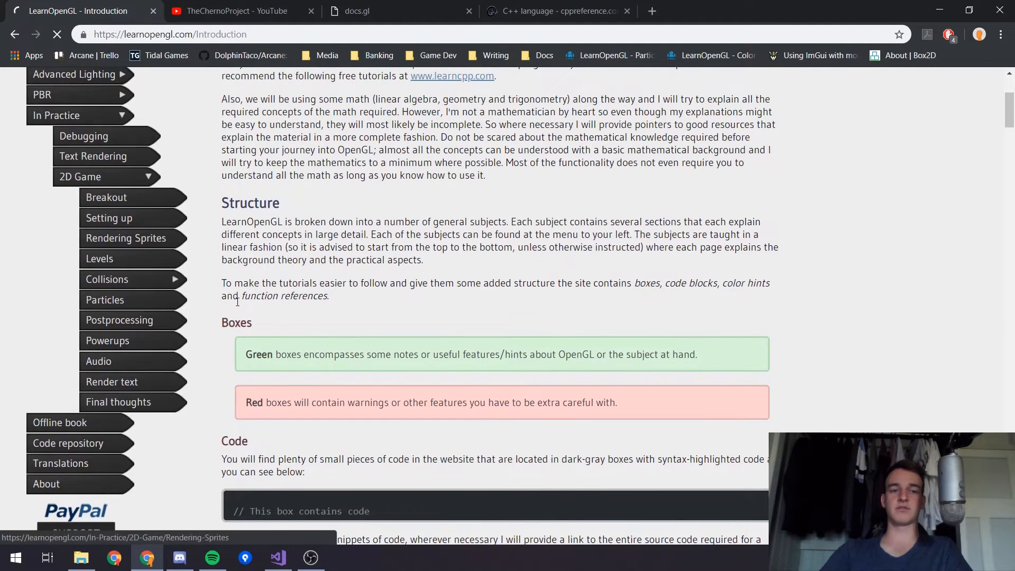
click(106, 196)
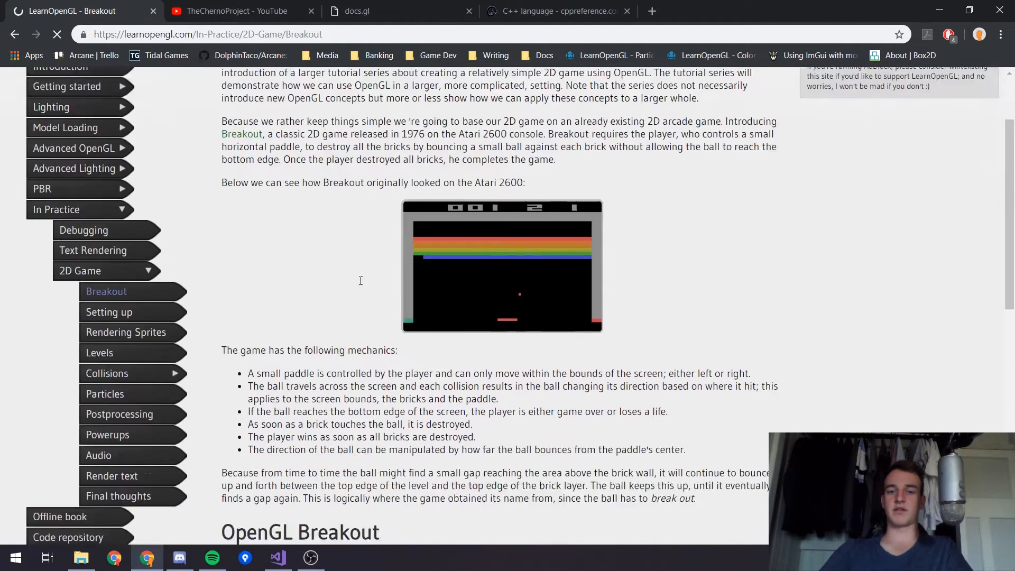
scroll(down, 3)
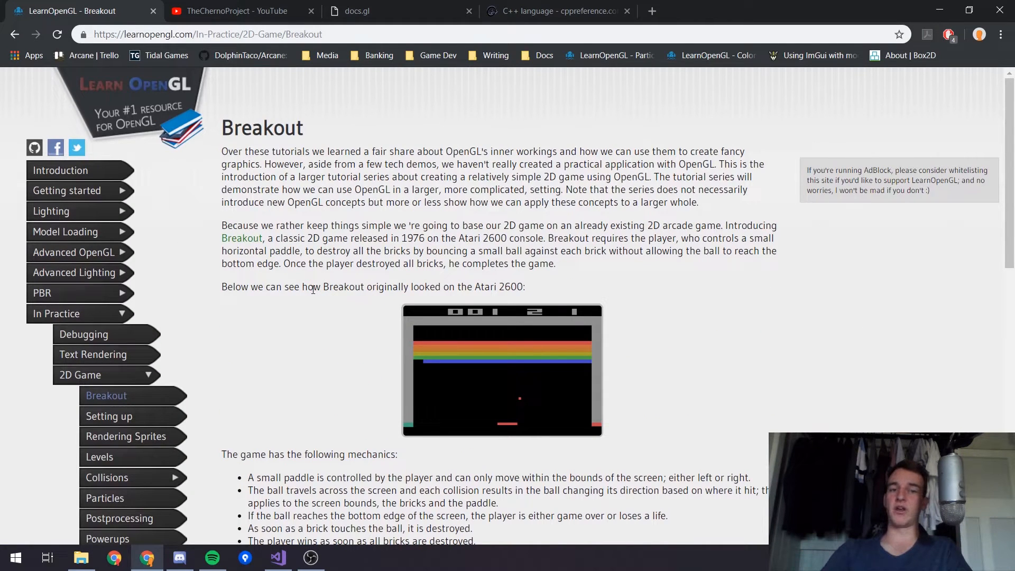
Browse TheChernoProject's YouTube playlists, then switch to the docs.gl documentation.
click(233, 12)
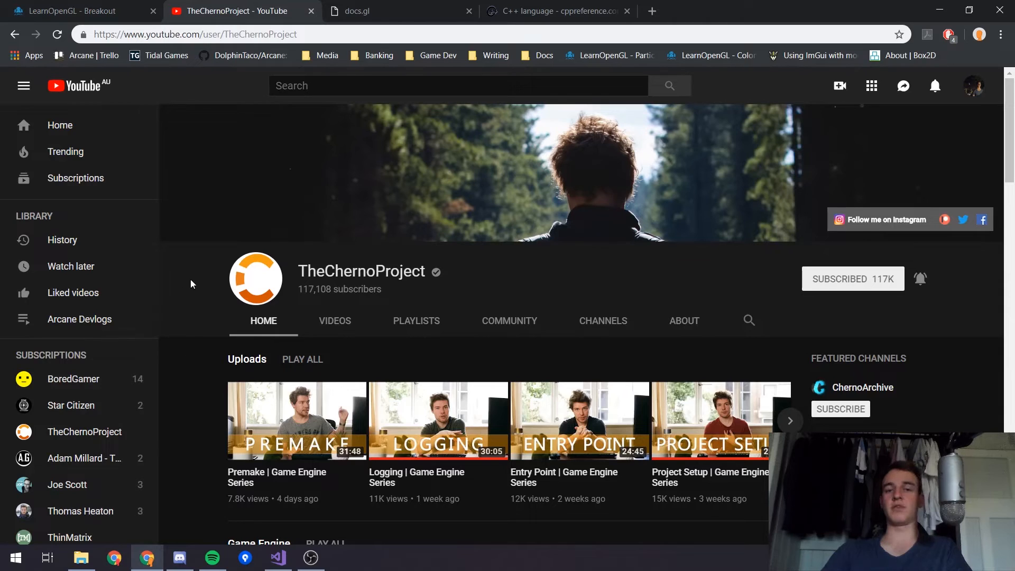
mouse_move(200, 302)
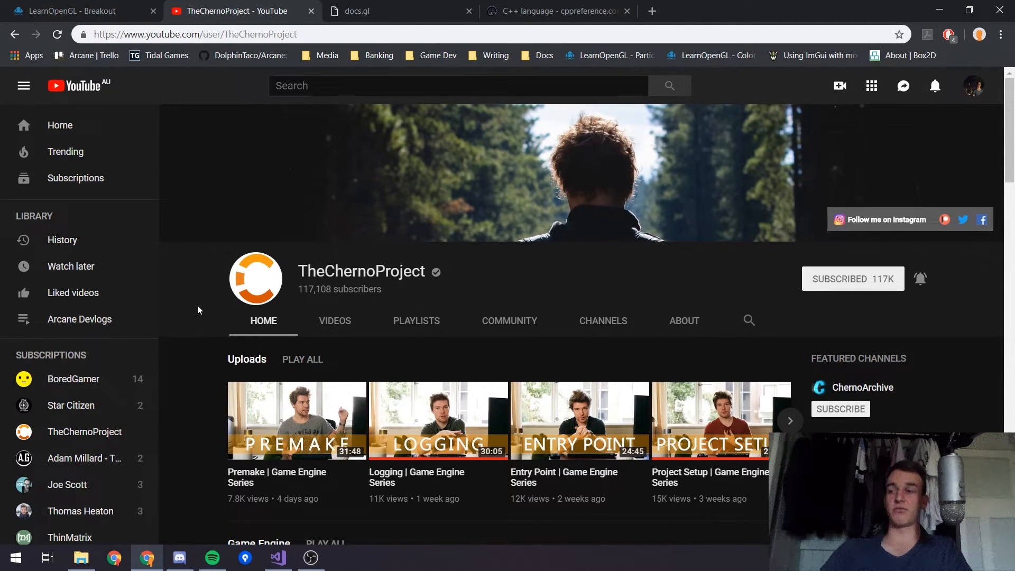
scroll(down, 3)
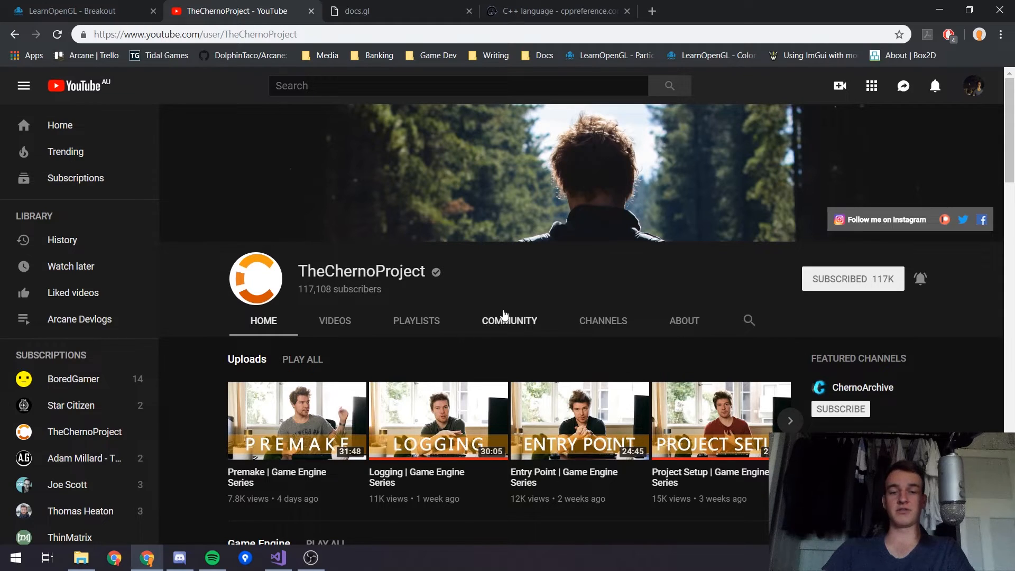
click(416, 320)
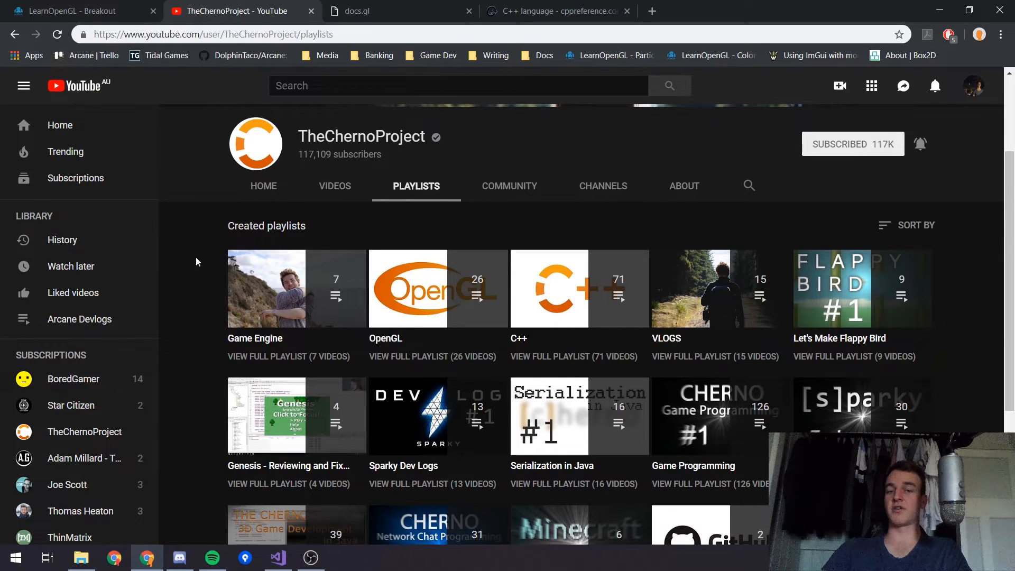
click(277, 557)
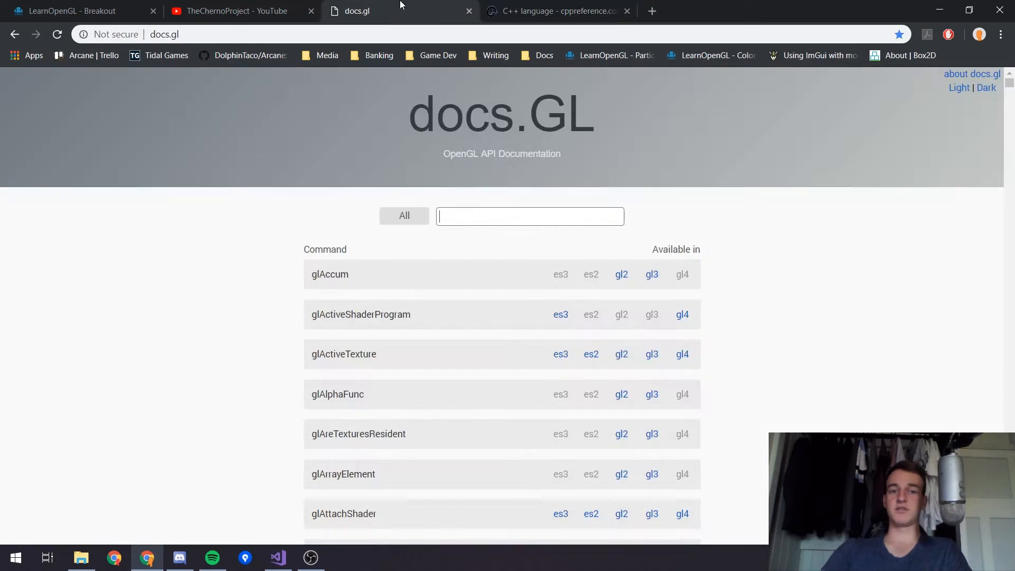
click(557, 11)
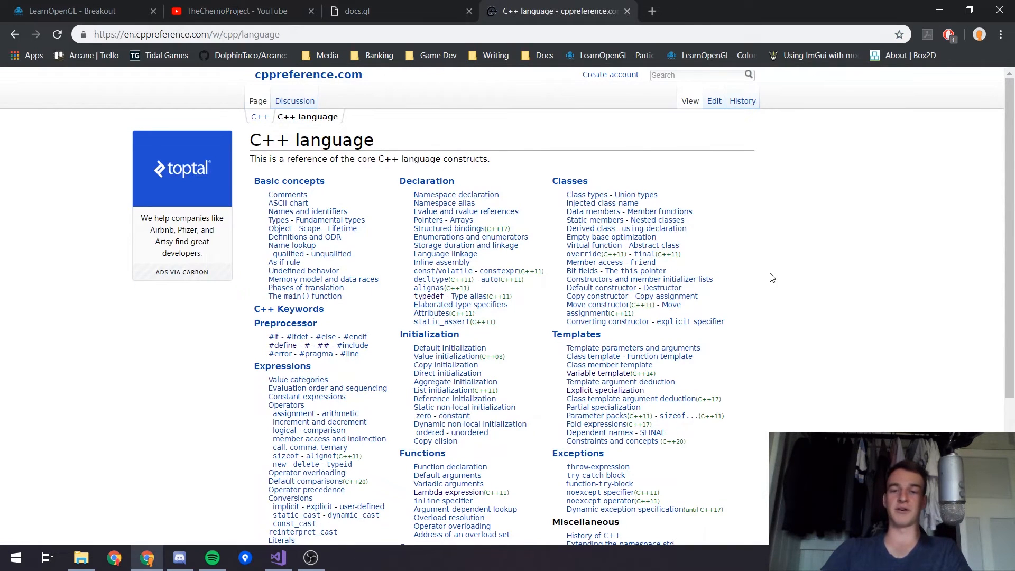
mouse_move(860, 331)
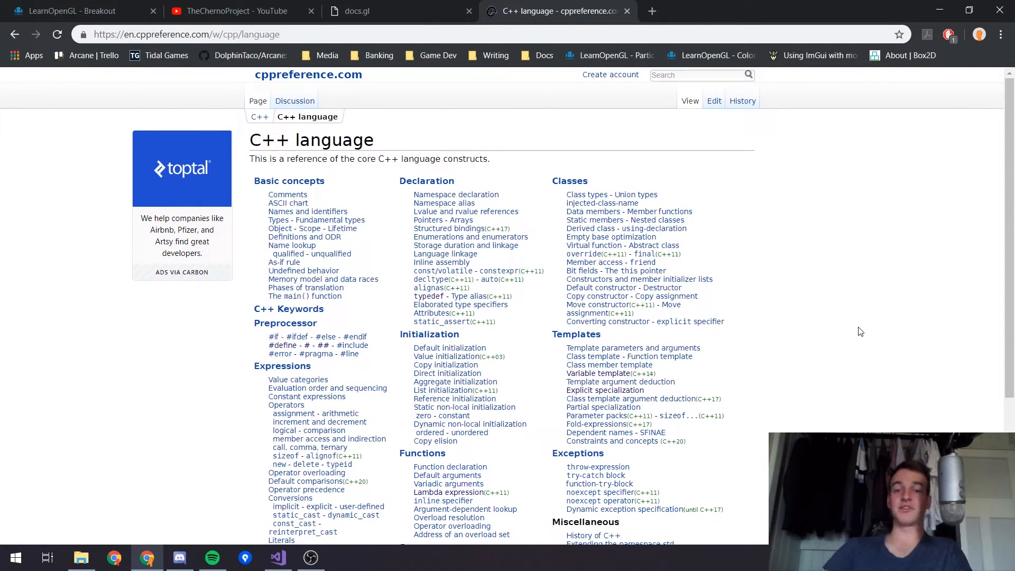
mouse_move(426, 83)
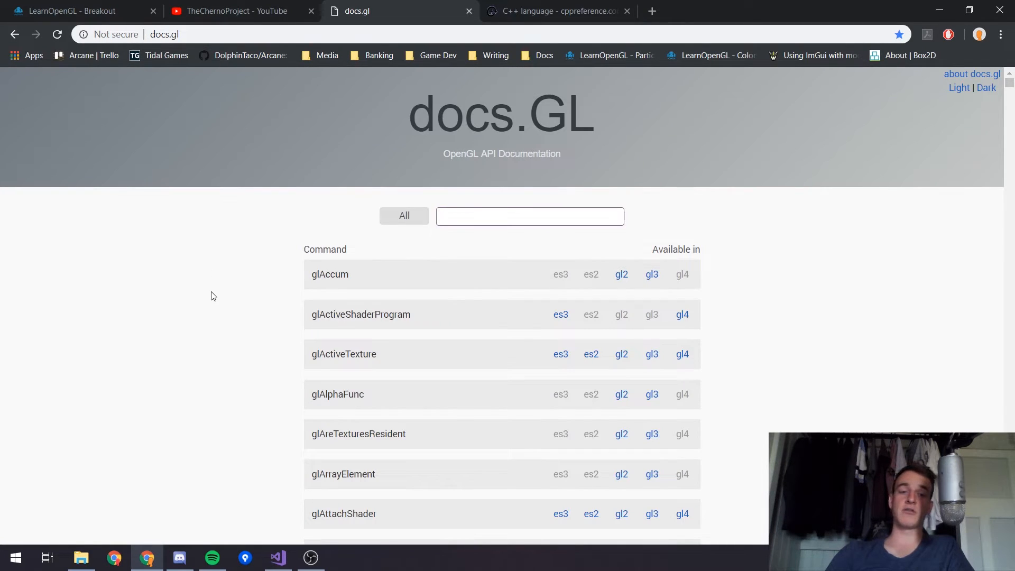
mouse_move(464, 181)
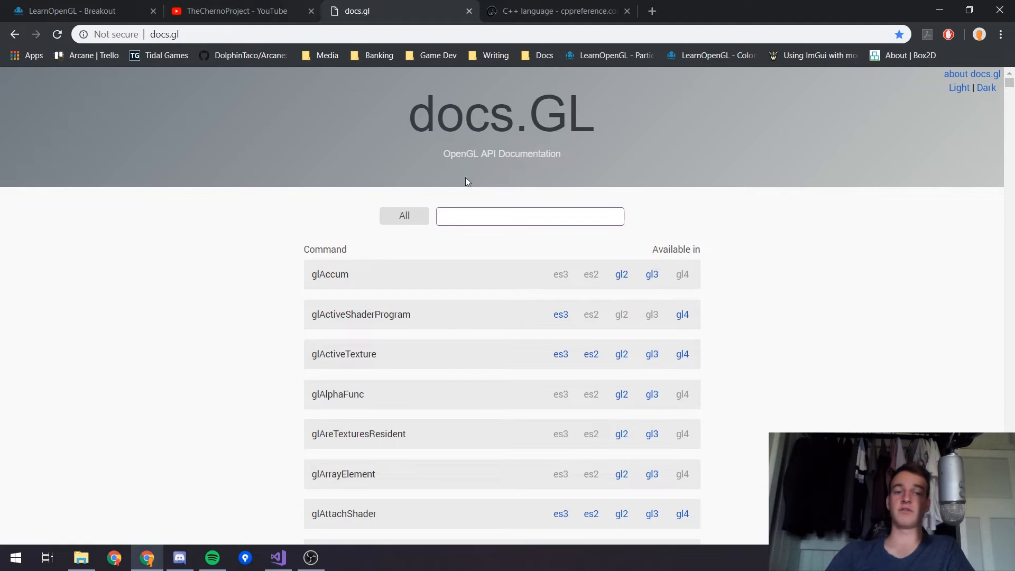
mouse_move(201, 256)
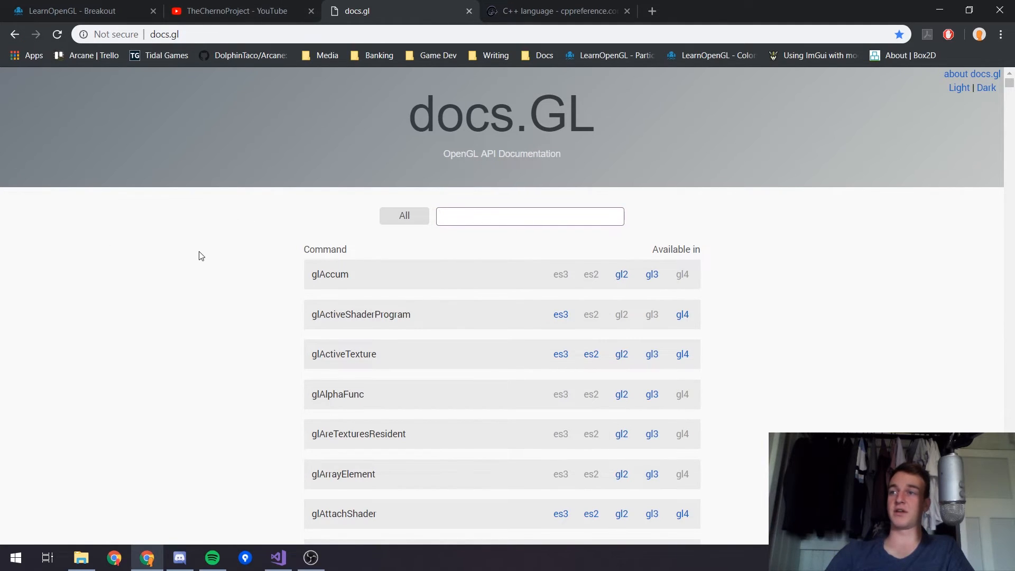
click(530, 216)
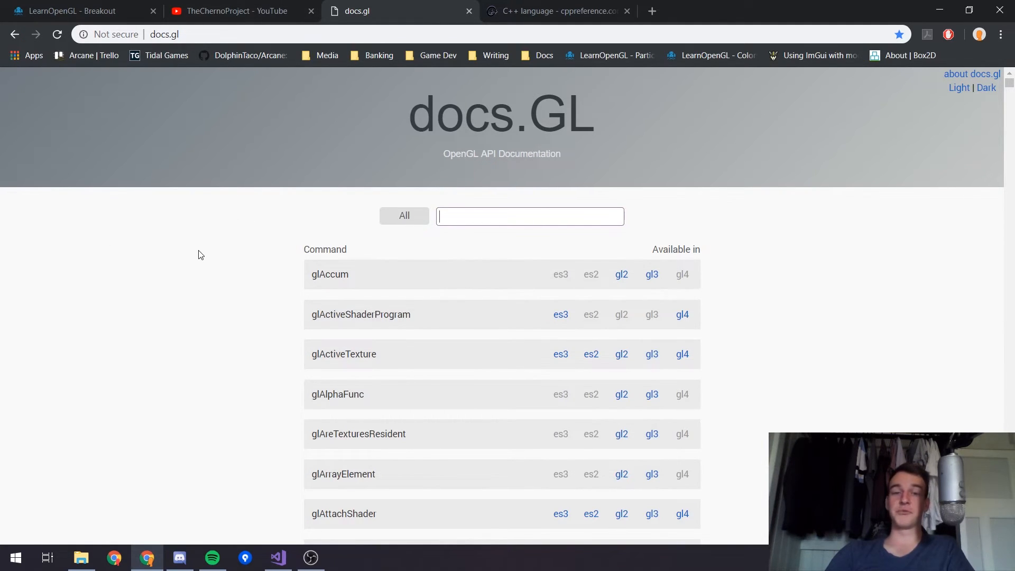
click(277, 557)
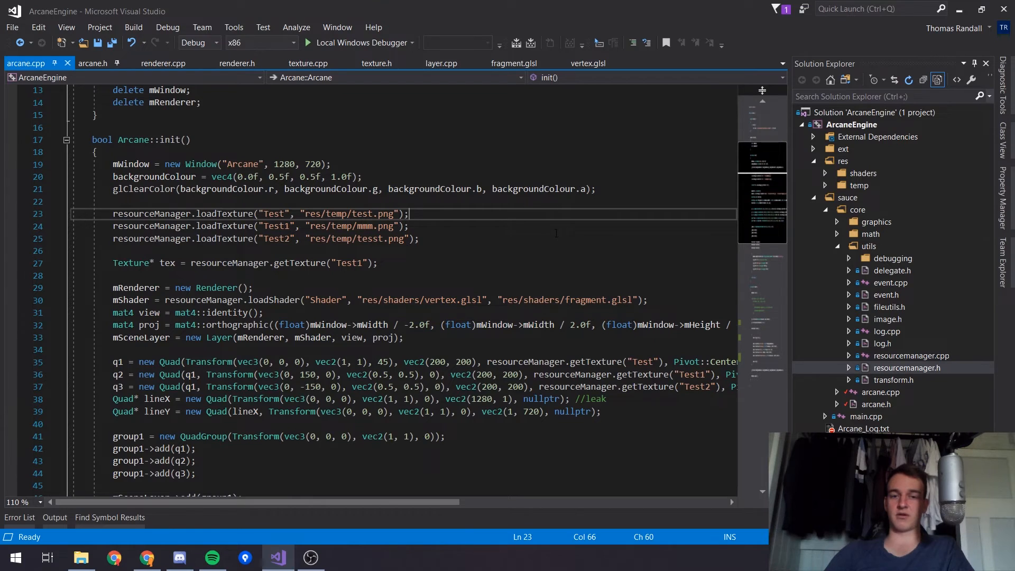
scroll(down, 3)
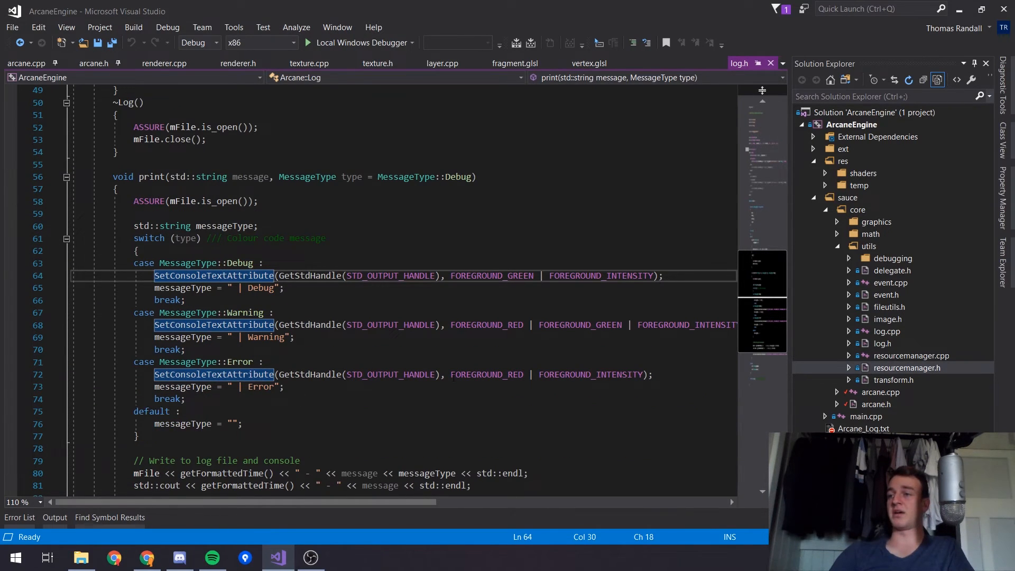
mouse_move(486, 374)
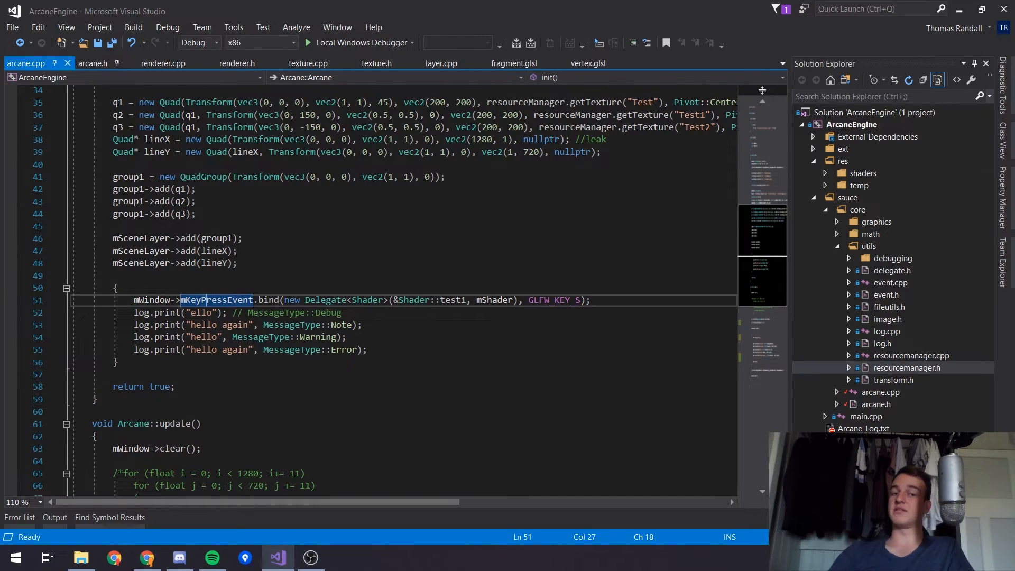
click(93, 62)
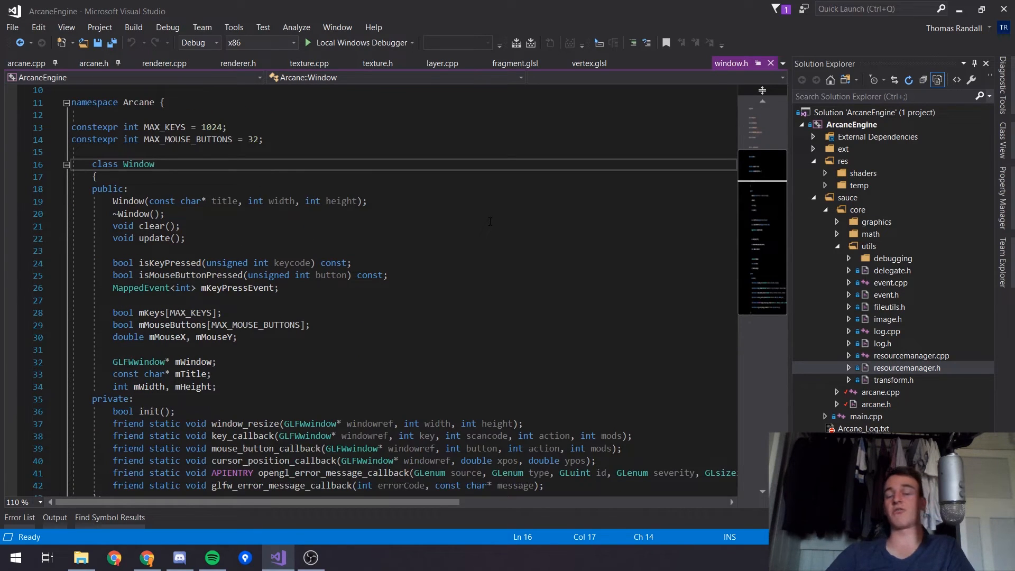
mouse_move(332, 332)
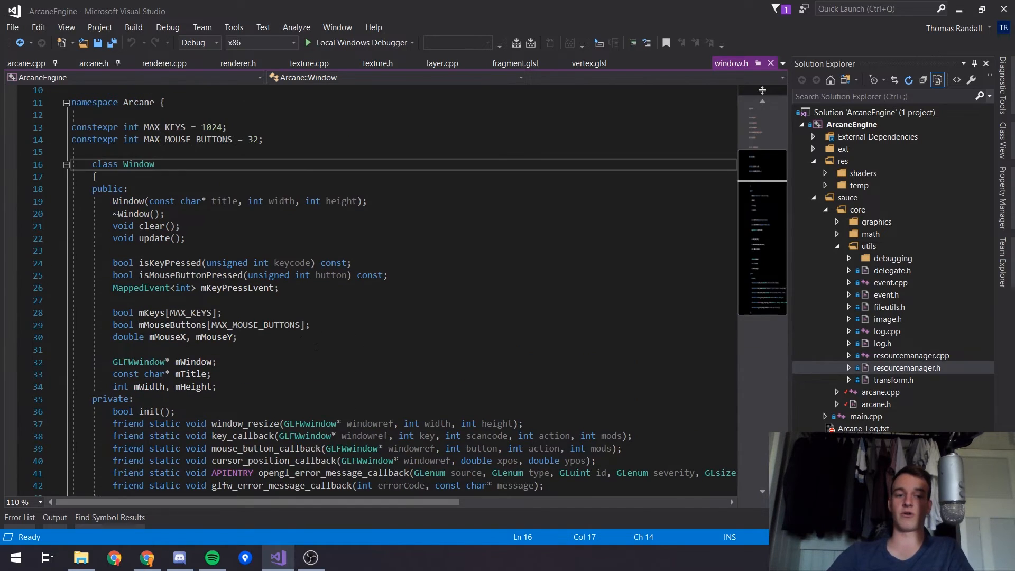
double_click(141, 288)
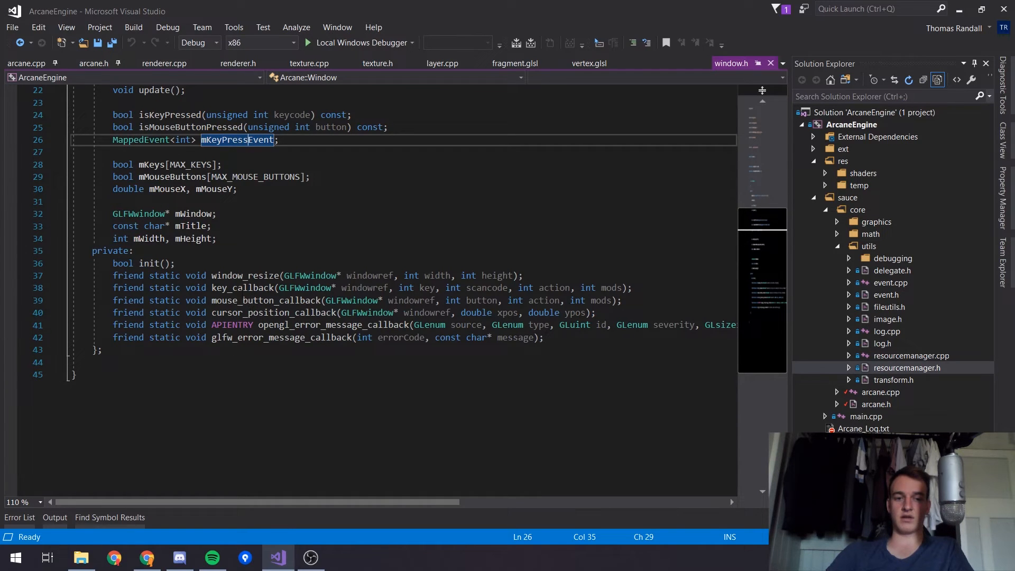
click(726, 63)
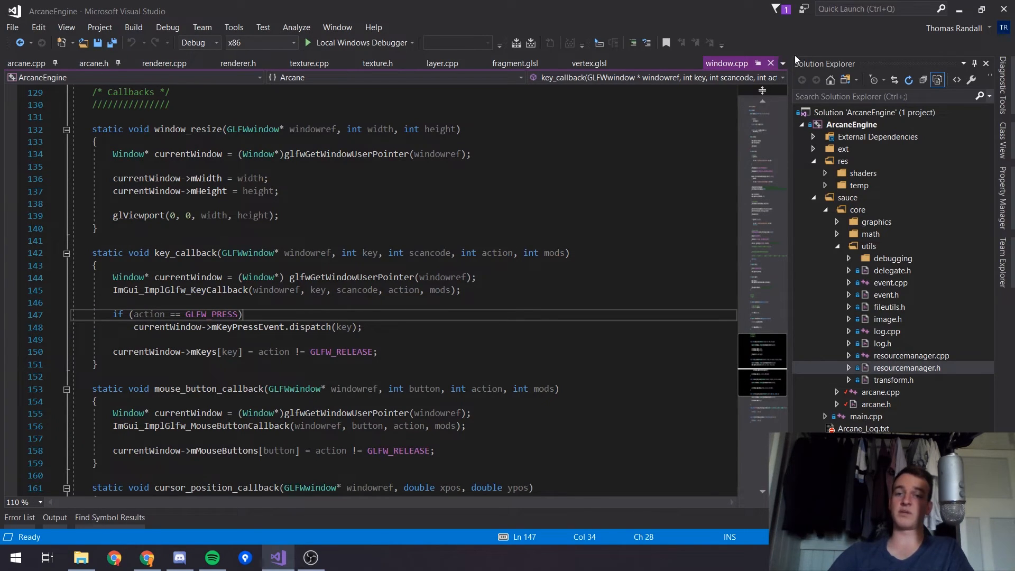
click(26, 63)
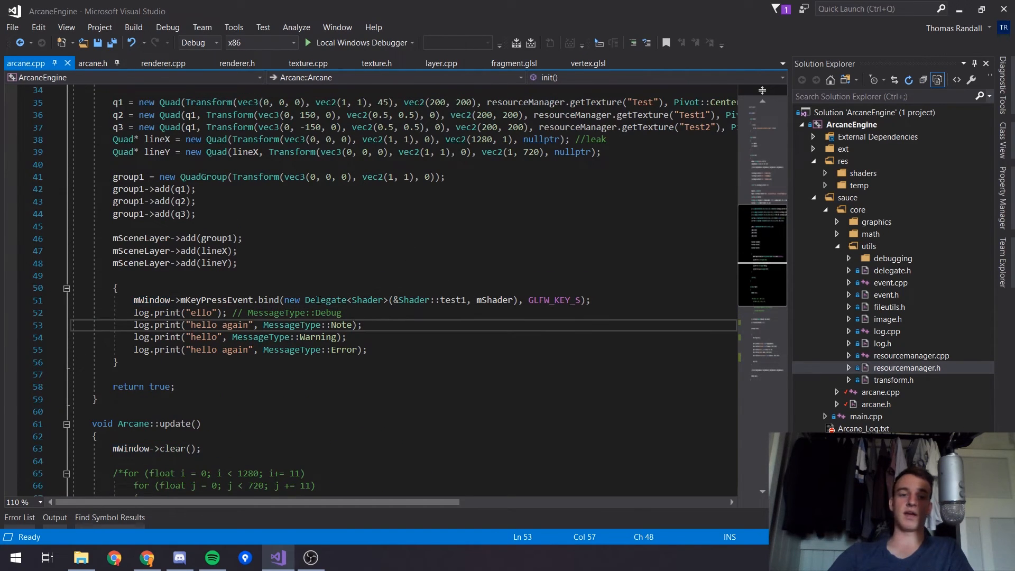
drag(285, 300, 554, 299)
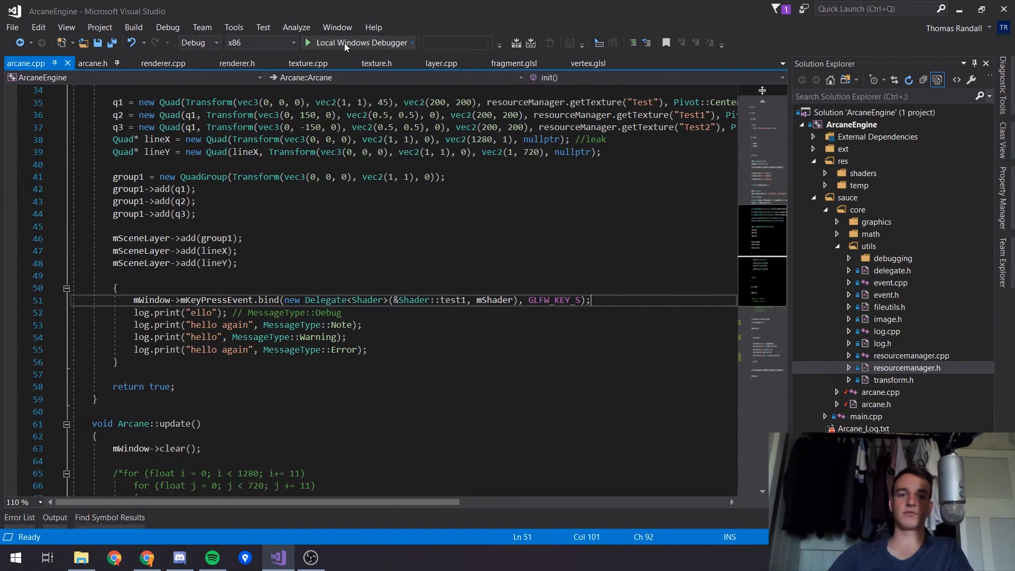
click(359, 43)
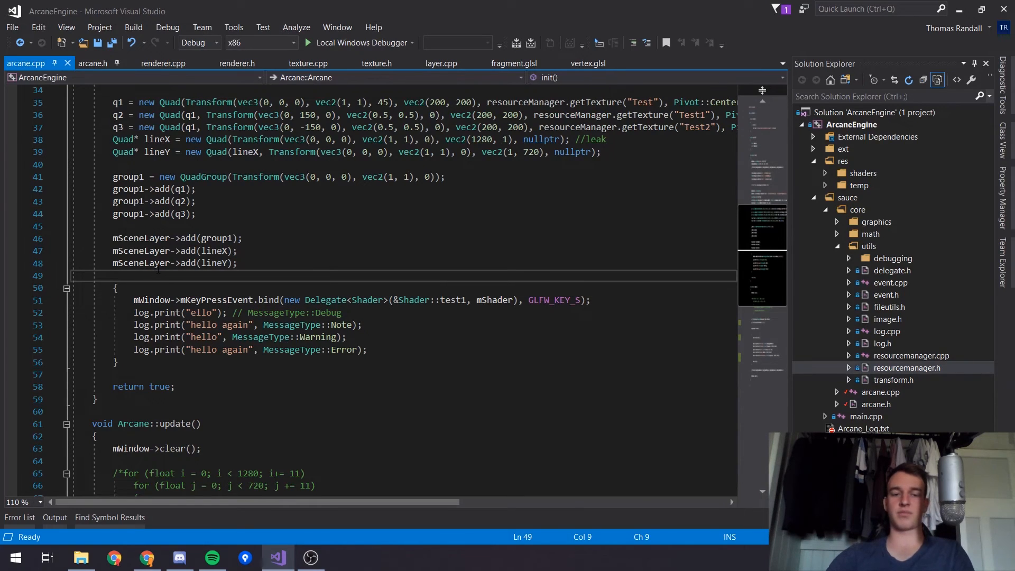
Add ASSERT(false, "errrrorr") to arcane.cpp's init and run the Local Windows Debugger.
text(ASSERT()
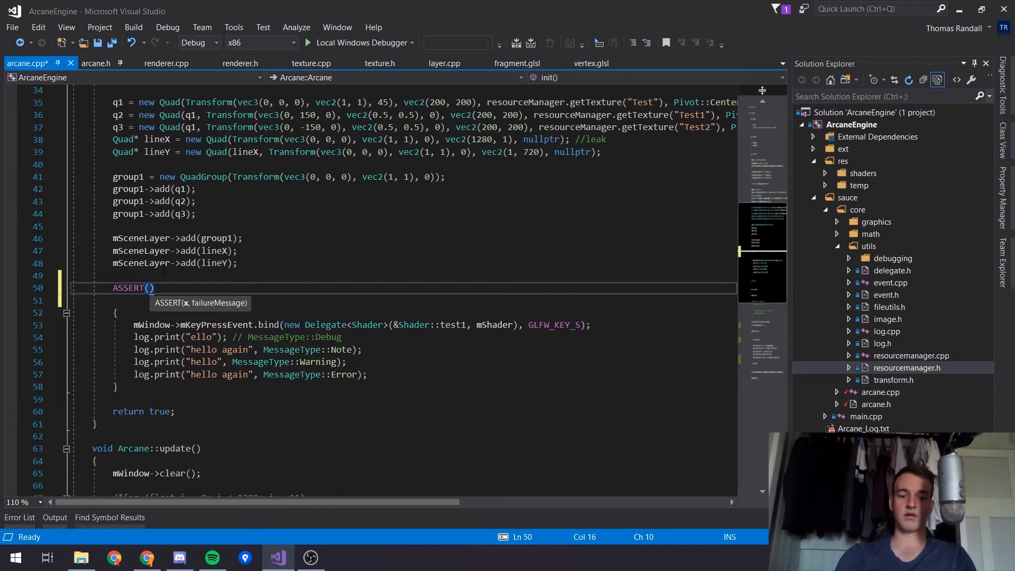
text(false)
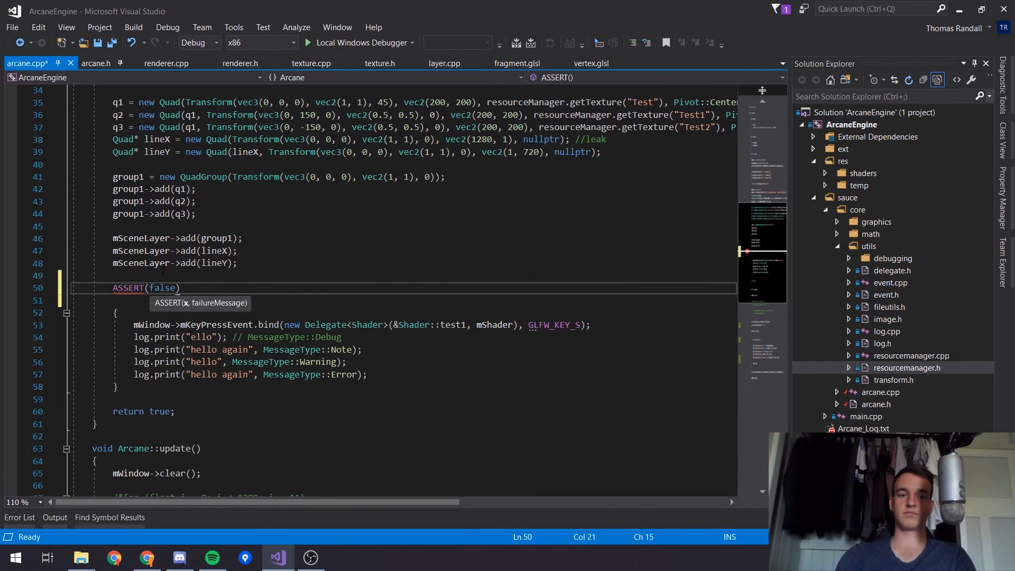
text(, "errrrorr")
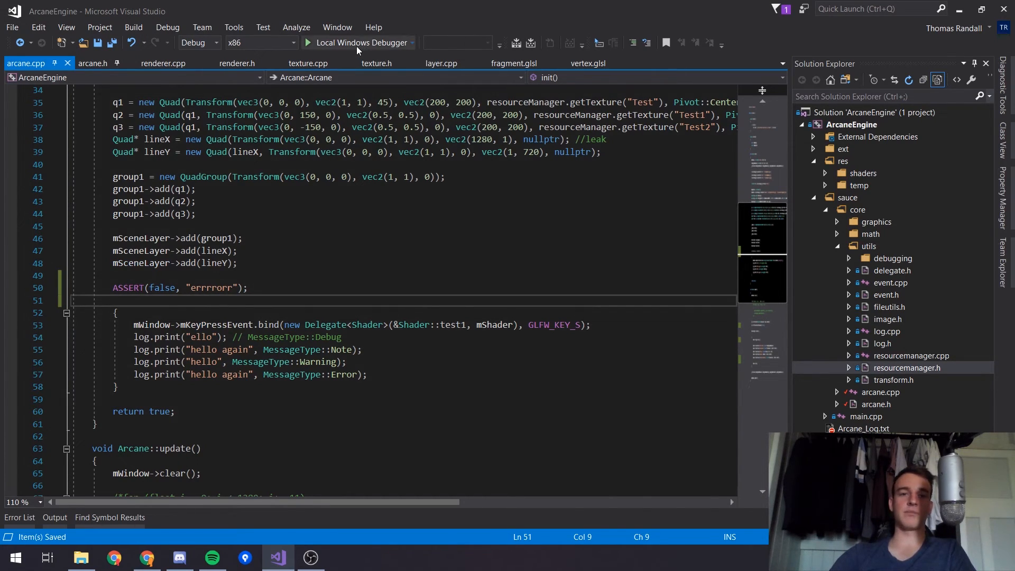
click(359, 42)
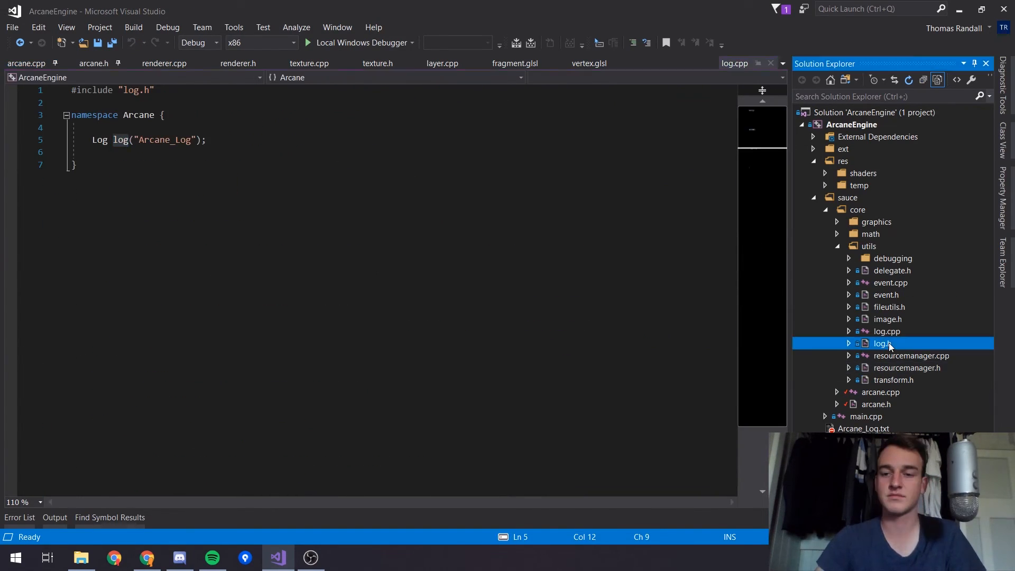
Open log.h to view the ASSERT macros, then open resourcemanager.h.
double_click(882, 343)
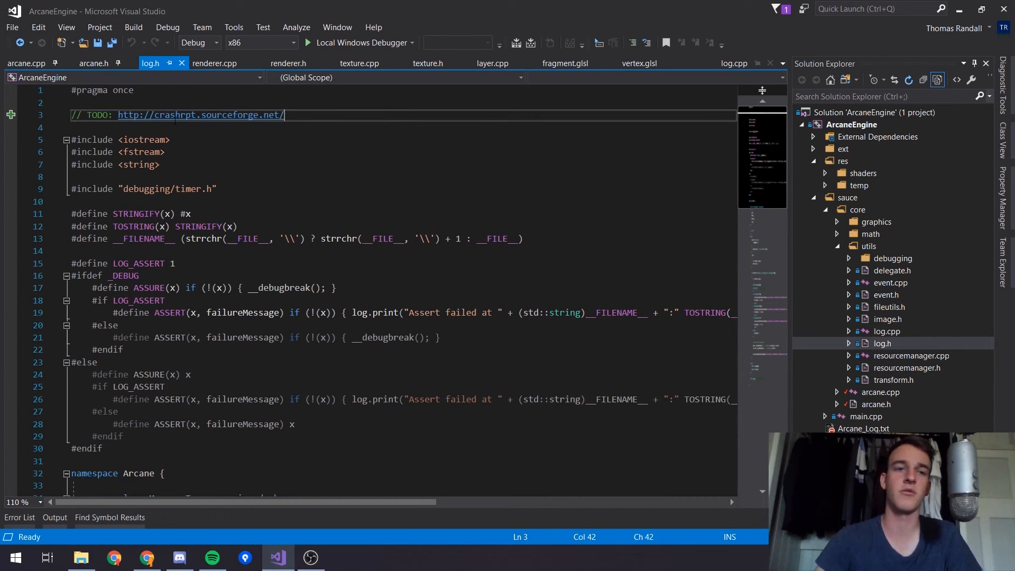
mouse_move(150, 63)
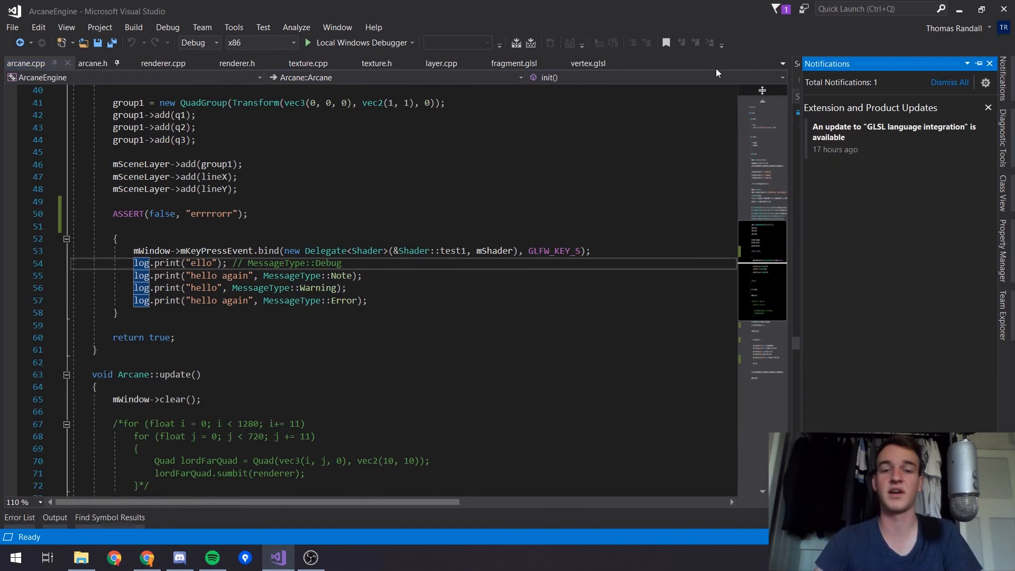
mouse_move(892, 131)
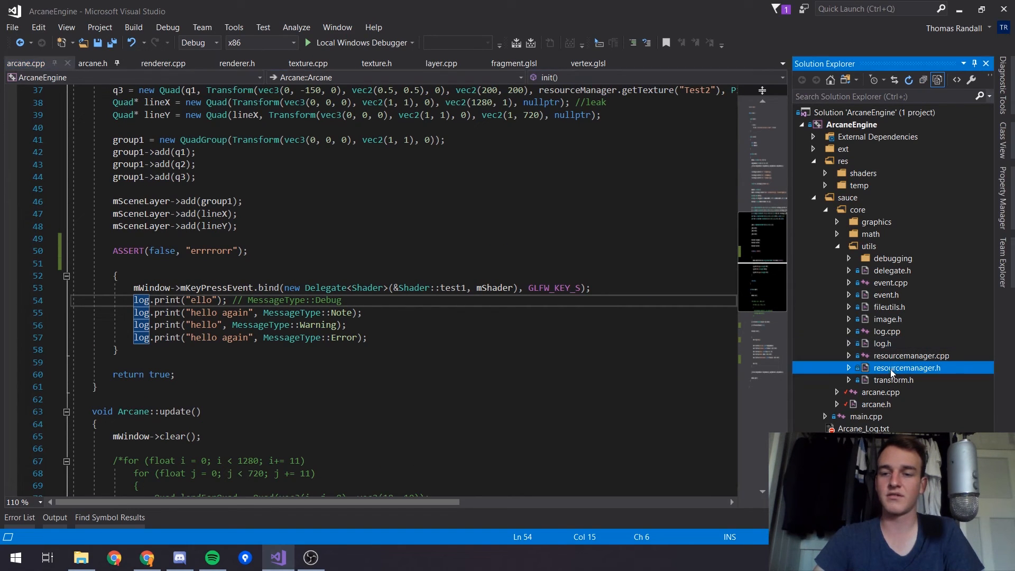
double_click(906, 368)
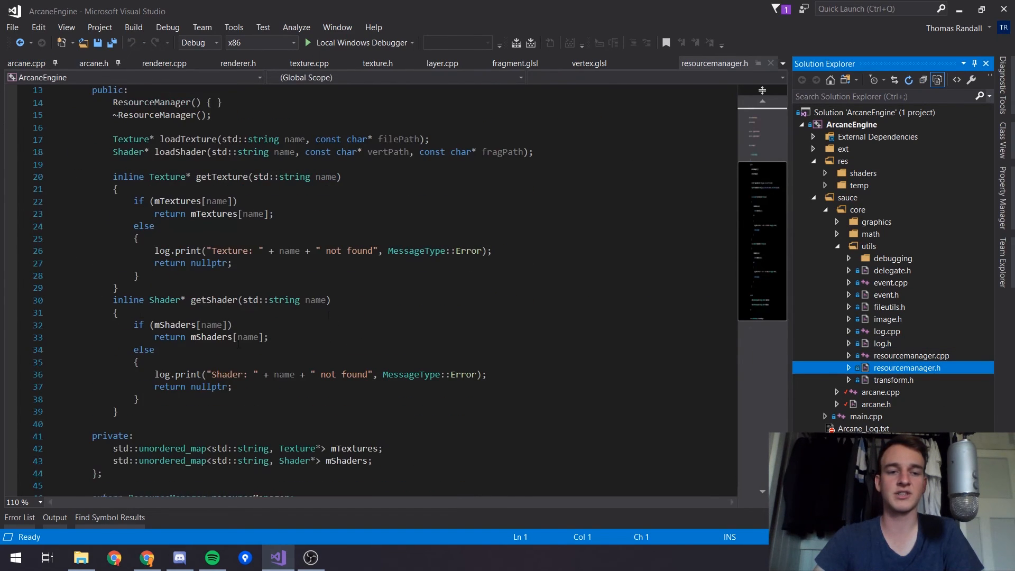
Skim LearnOpenGL's Setting up page on resource management, then return to Visual Studio.
click(146, 557)
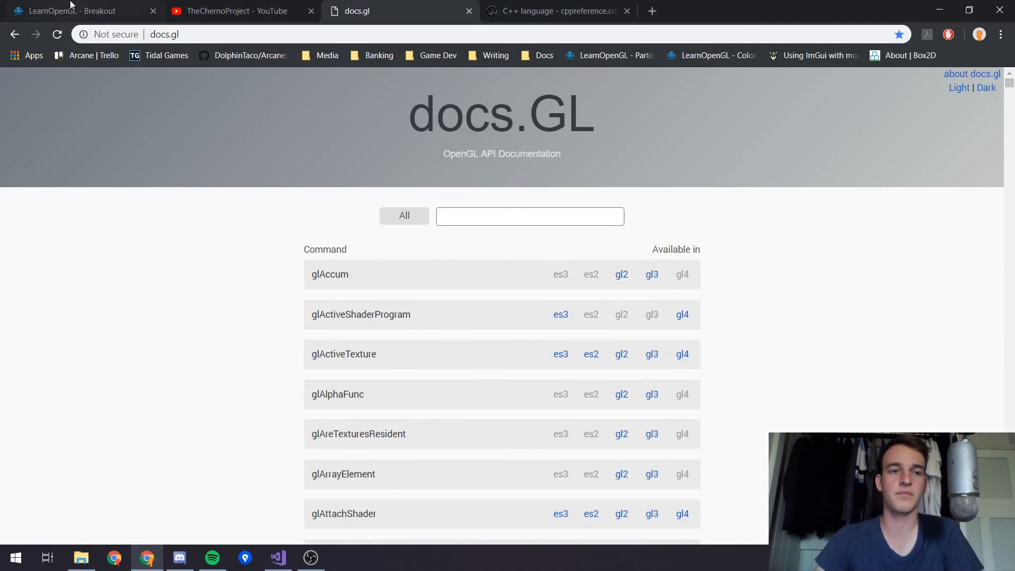
click(77, 11)
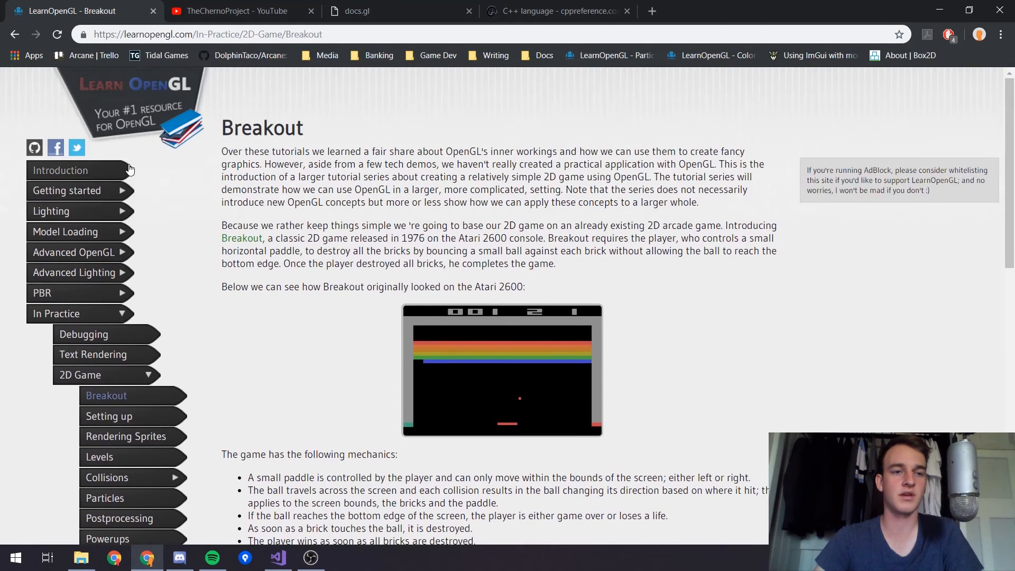
scroll(down, 3)
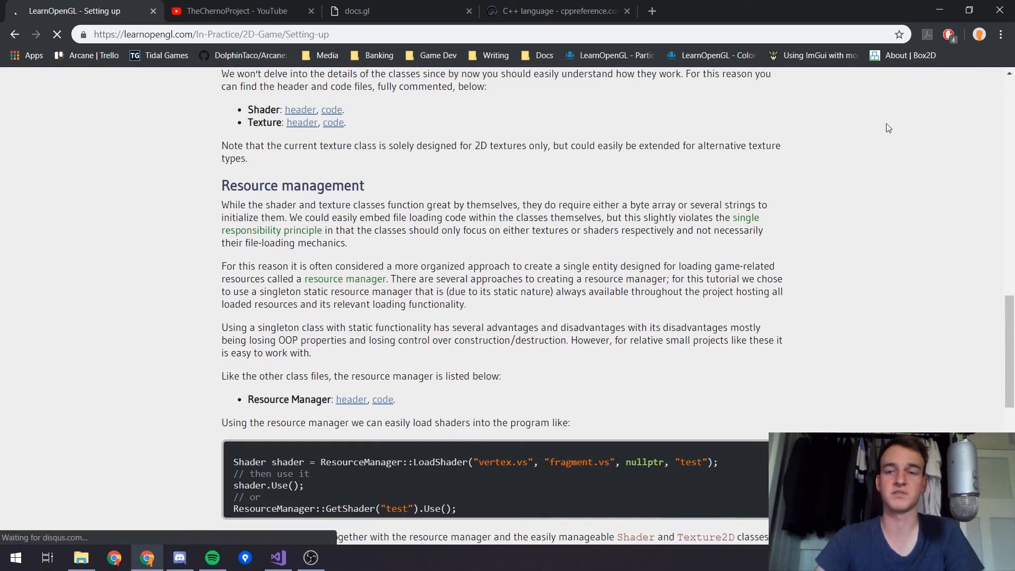
click(277, 557)
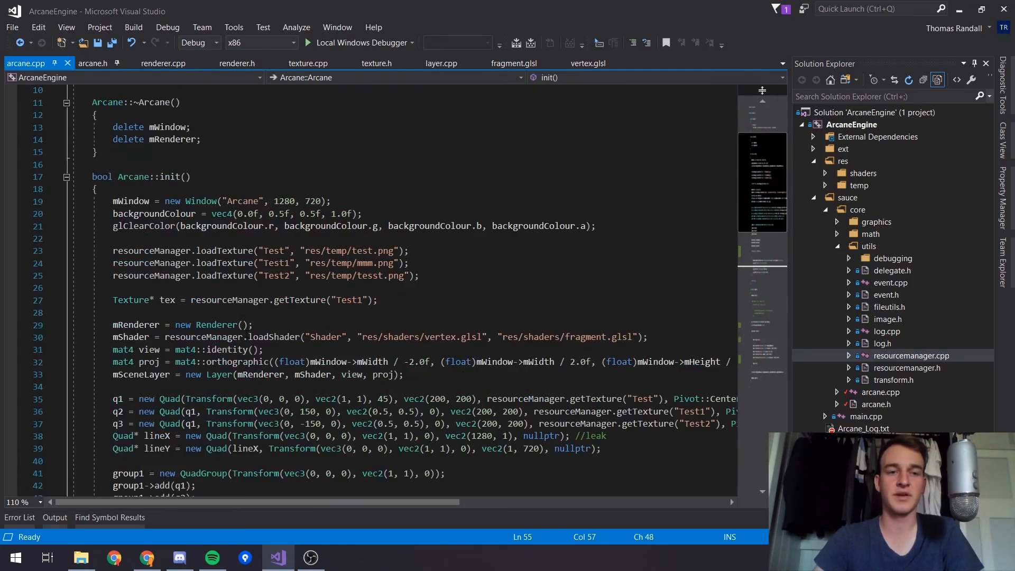